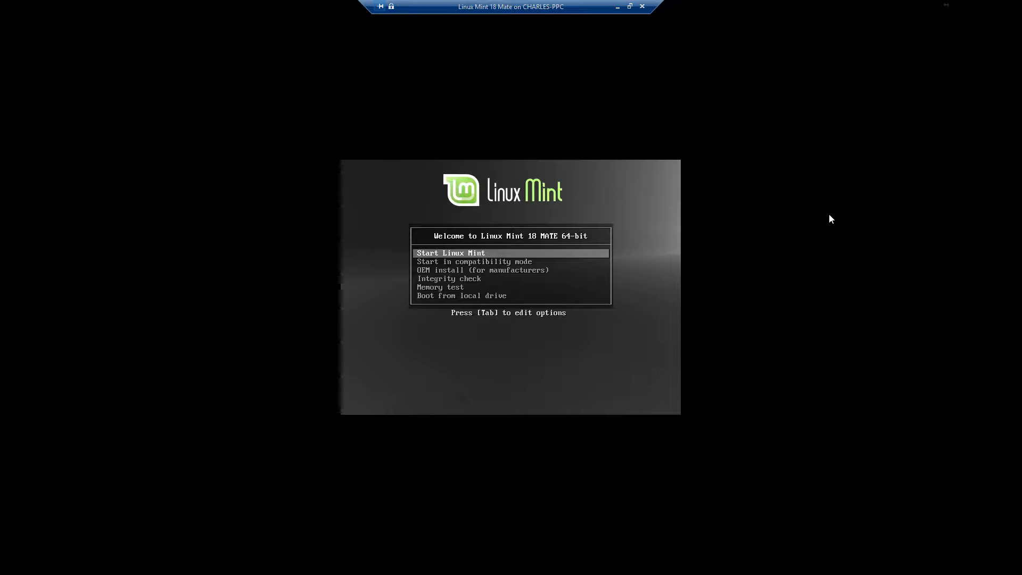
Browse up through the boot menu entries and start the Linux Mint live session
{"action": "key", "text": "Up"}
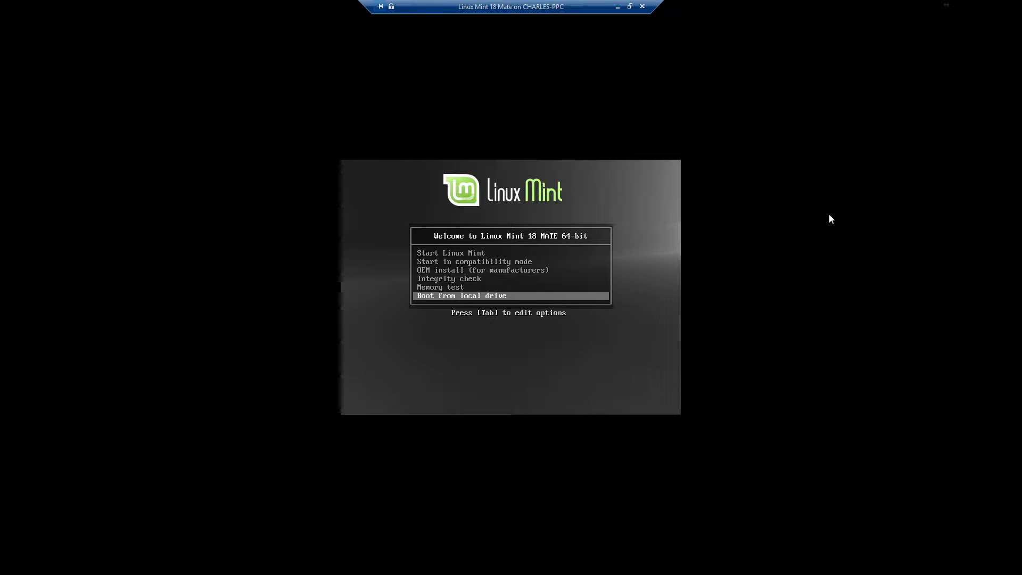
{"action": "key", "text": "Up"}
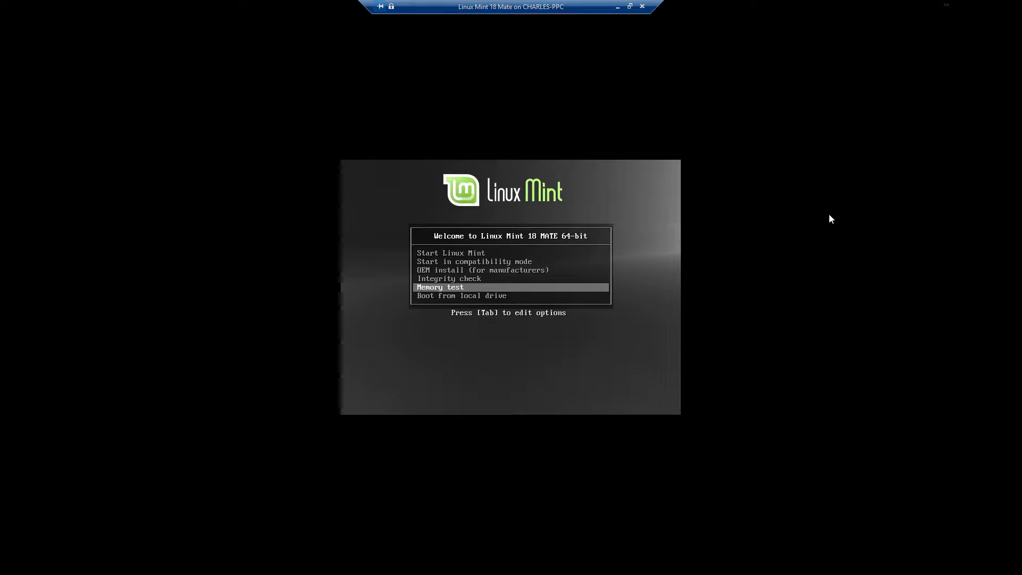
{"action": "key", "text": "Up"}
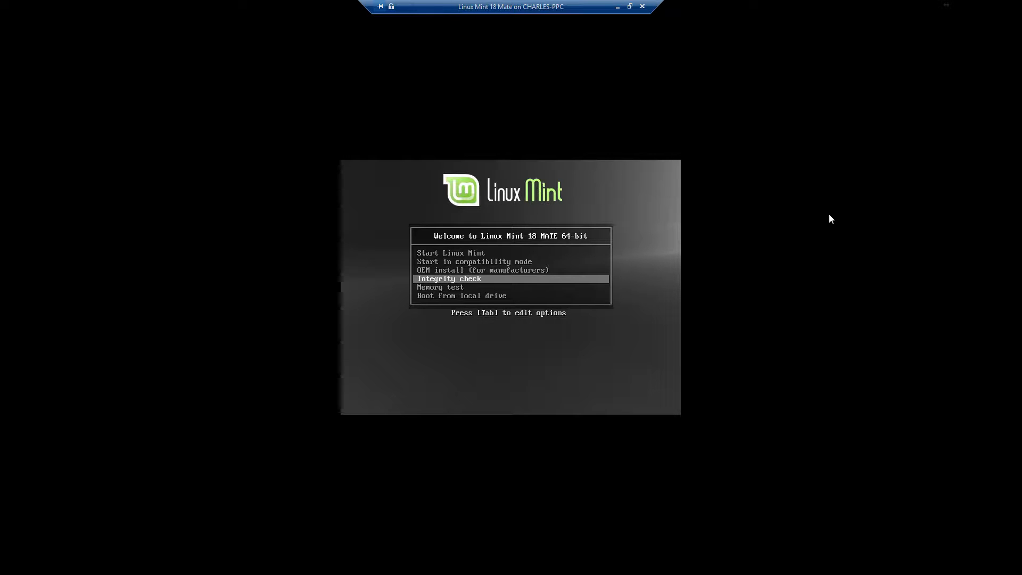
{"action": "key", "text": "Up"}
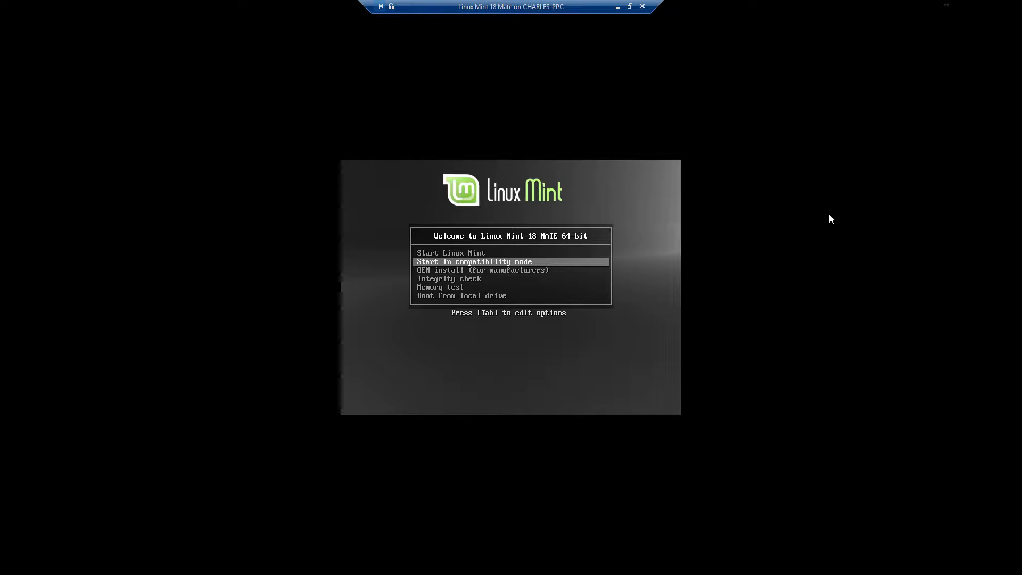
{"action": "key", "text": "Up"}
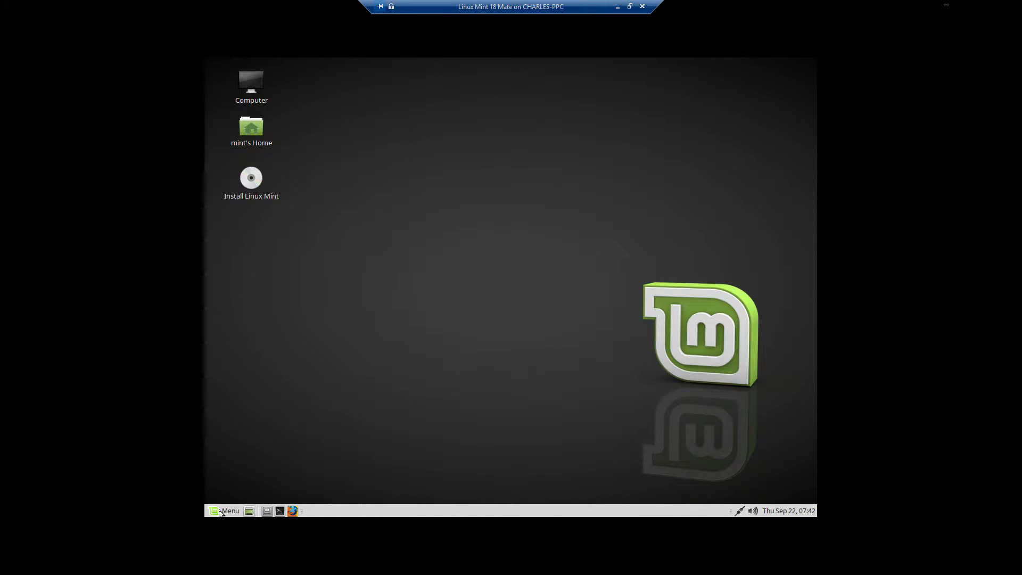
Launch the Install Linux Mint icon from the desktop to reach the Welcome page
{"action": "left_click", "coordinate": [224, 510]}
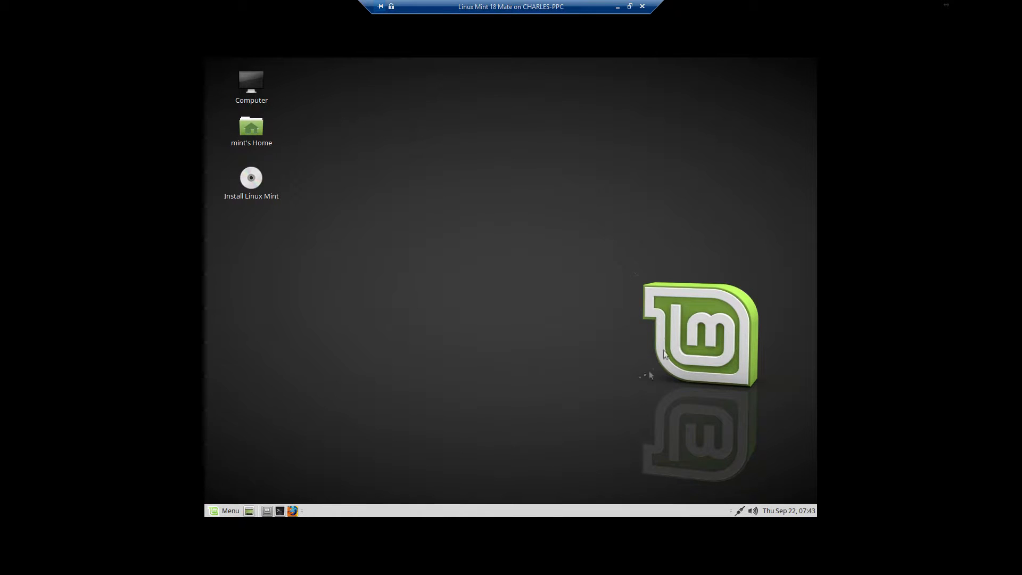
{"action": "mouse_move", "coordinate": [637, 382]}
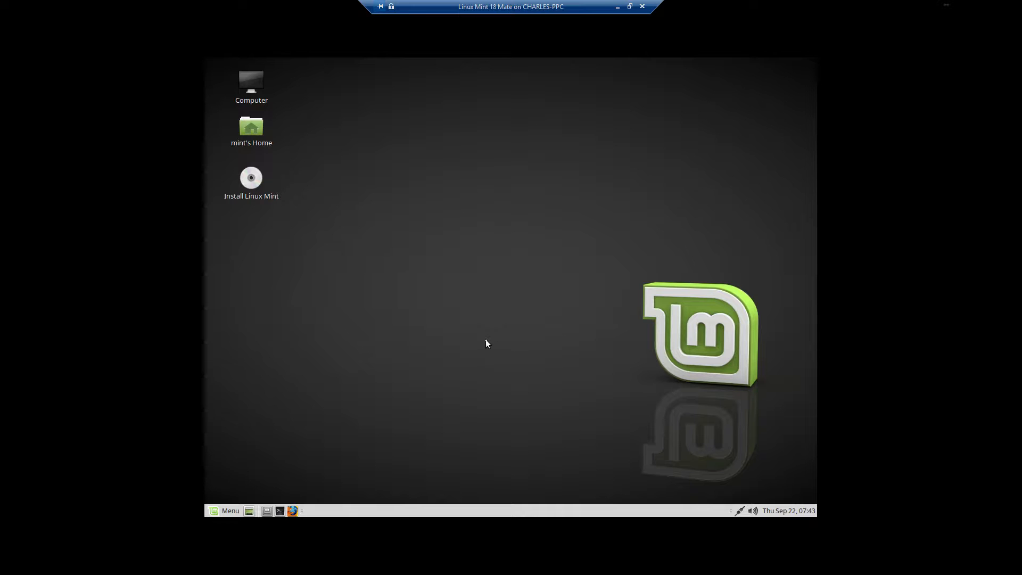
{"action": "mouse_move", "coordinate": [476, 289]}
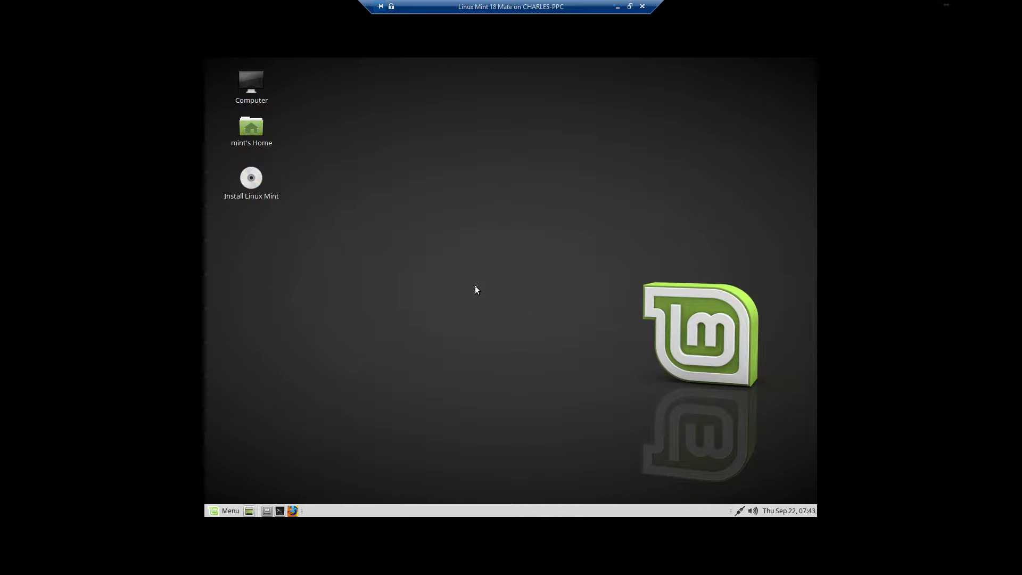
{"action": "mouse_move", "coordinate": [273, 478]}
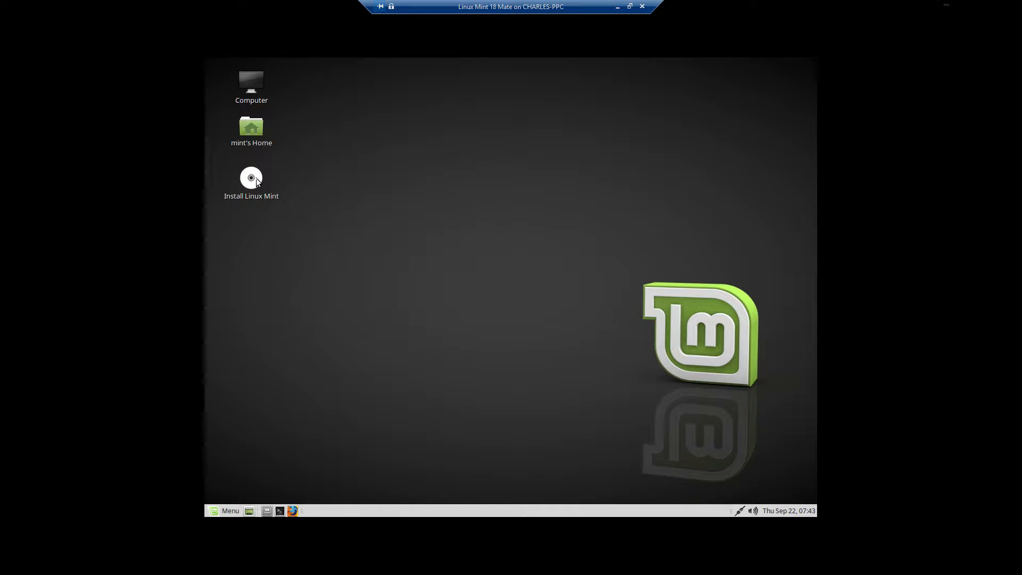
{"action": "left_click", "coordinate": [251, 177]}
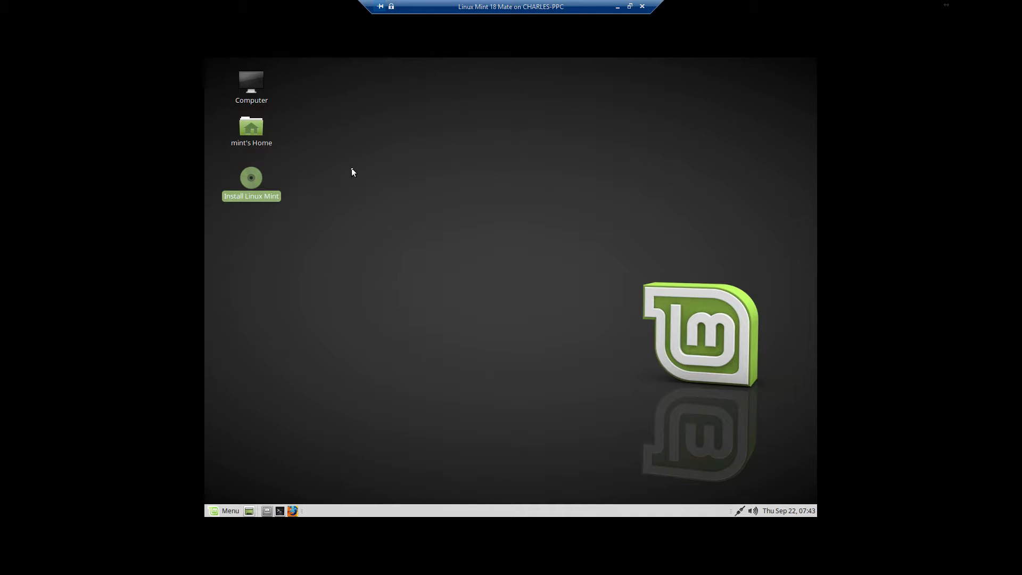
{"action": "double_click", "coordinate": [251, 176]}
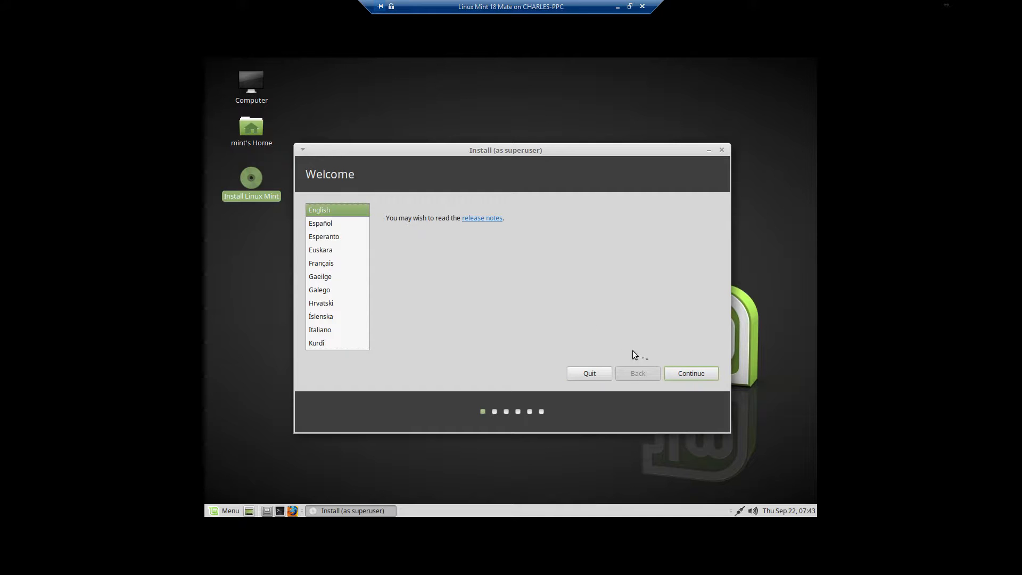
Keep English, tick third-party software for graphics, Wi-Fi and media, and continue
{"action": "left_click", "coordinate": [690, 372]}
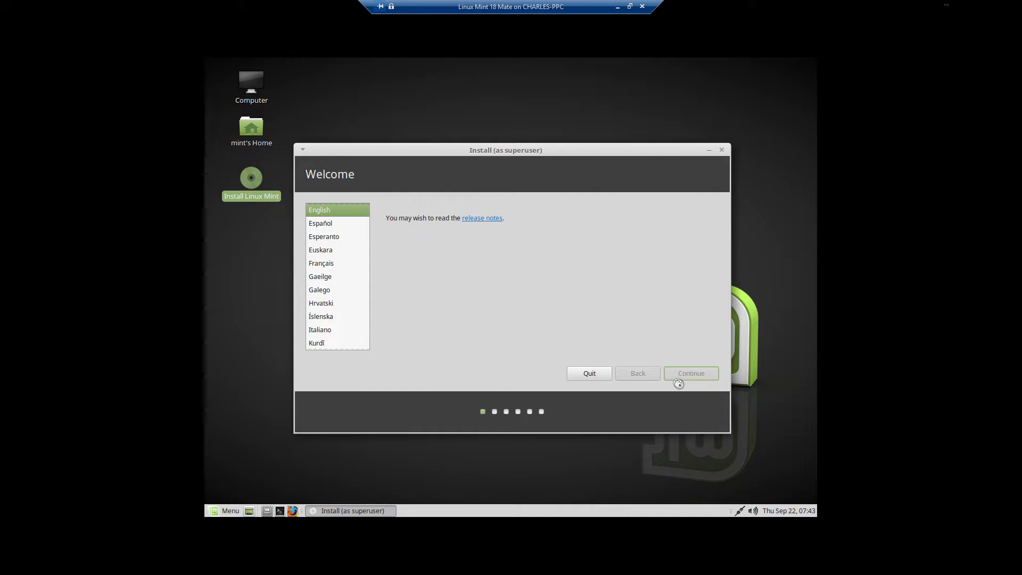
{"action": "left_click", "coordinate": [689, 373]}
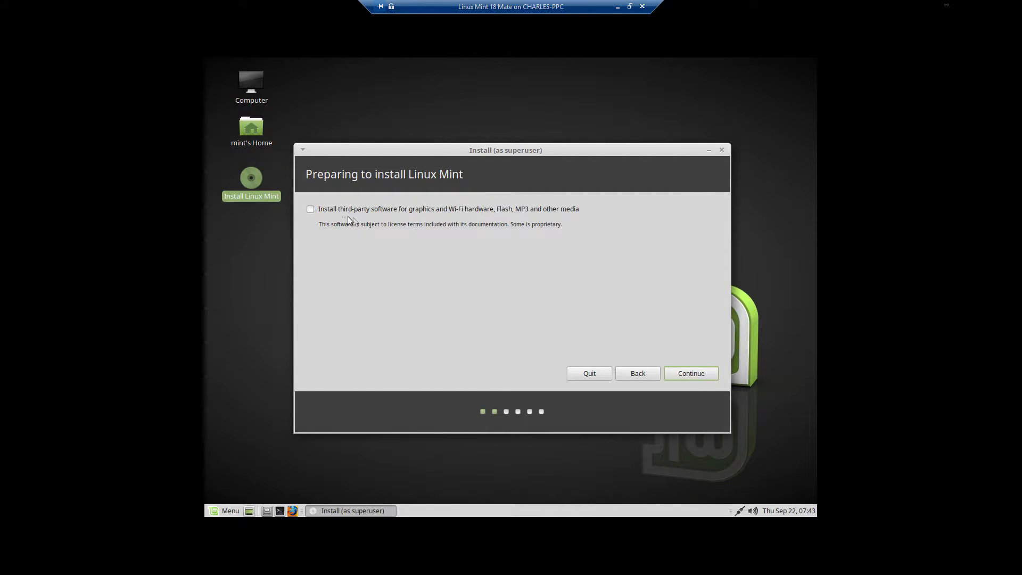
{"action": "left_click", "coordinate": [310, 210]}
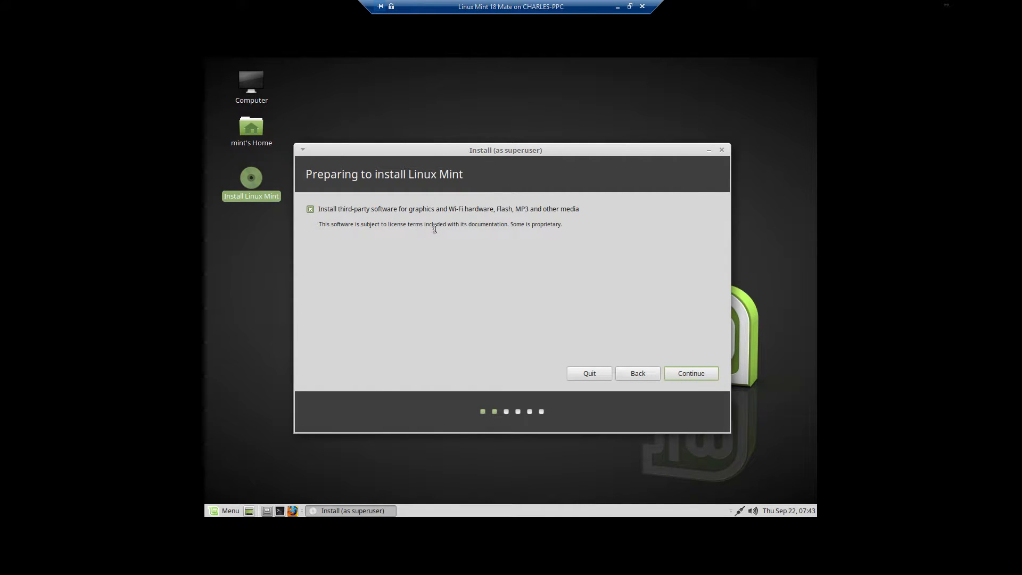
{"action": "mouse_move", "coordinate": [441, 255]}
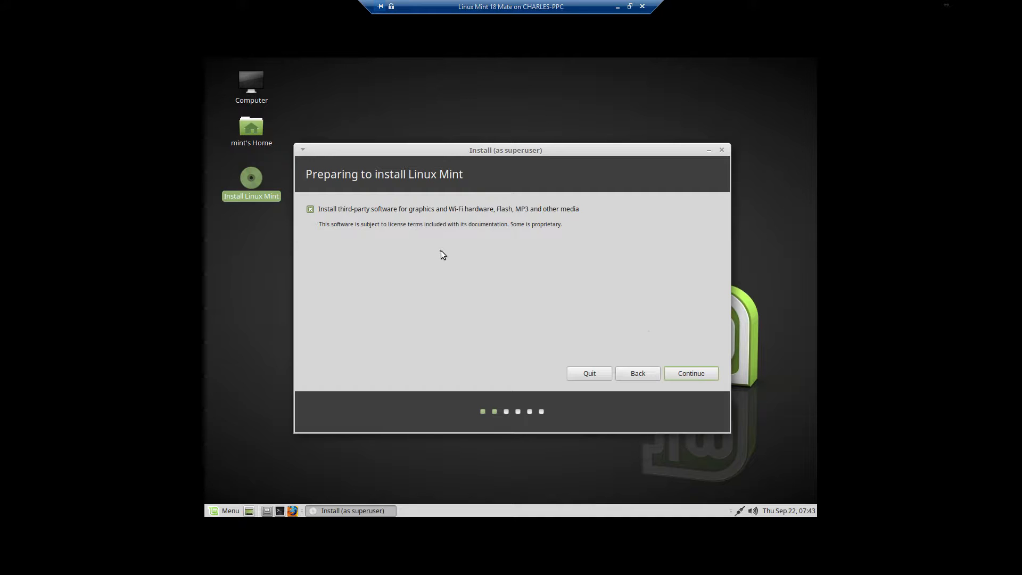
{"action": "left_click", "coordinate": [690, 372]}
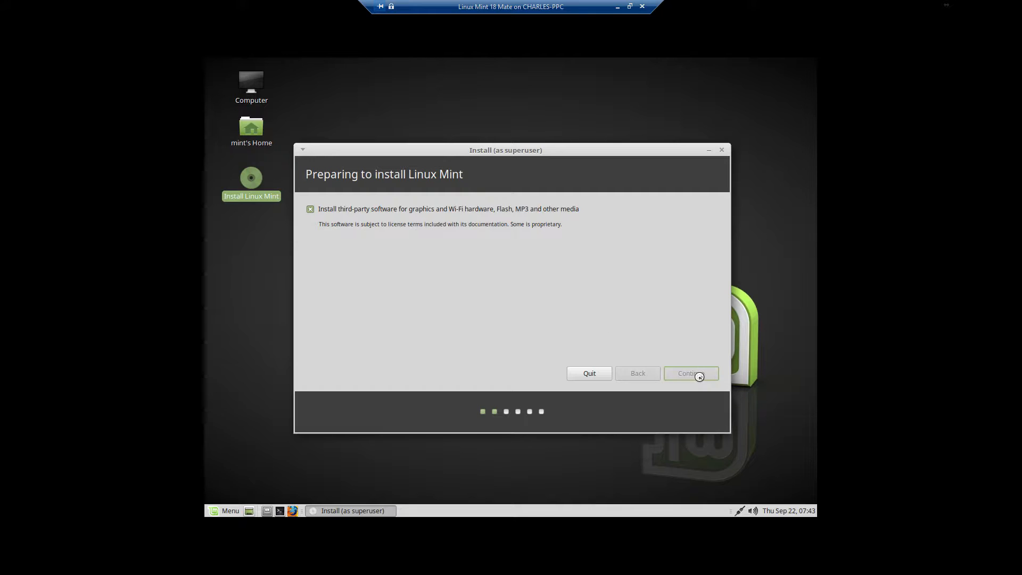
Continue to the Installation type page offering Erase disk, Encrypt, LVM and Something else
{"action": "left_click", "coordinate": [688, 373]}
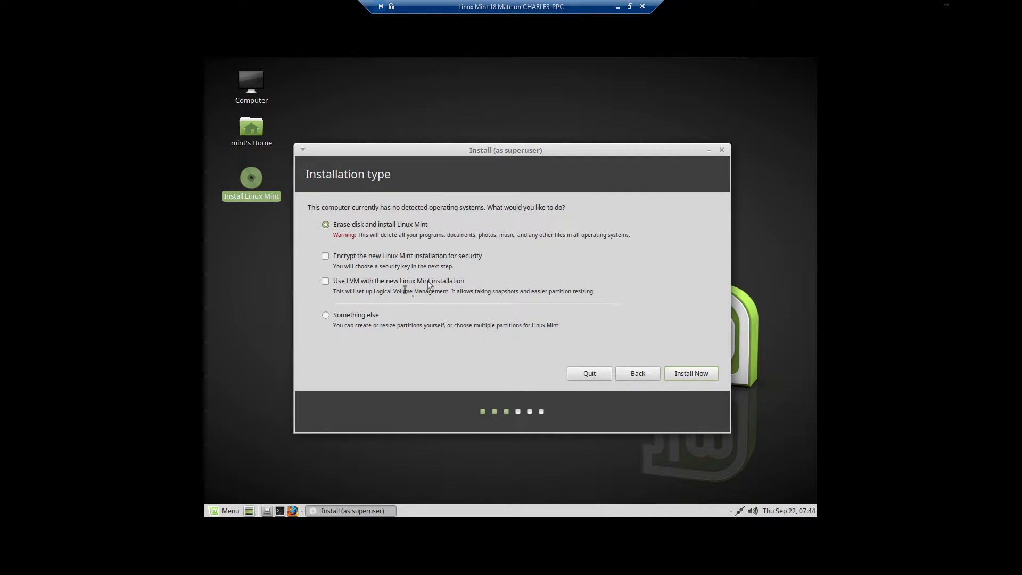
{"action": "mouse_move", "coordinate": [466, 287]}
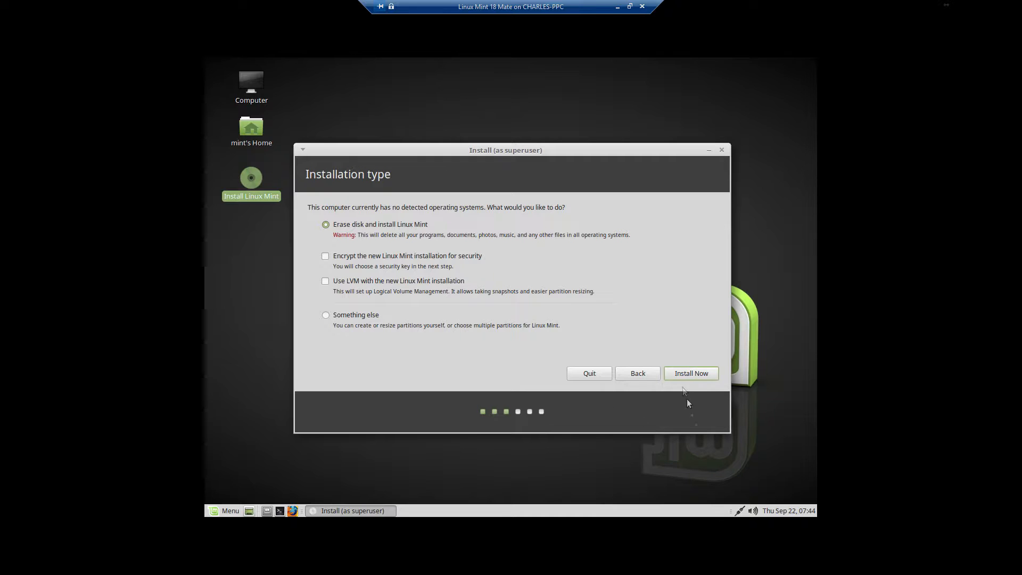
{"action": "mouse_move", "coordinate": [705, 444]}
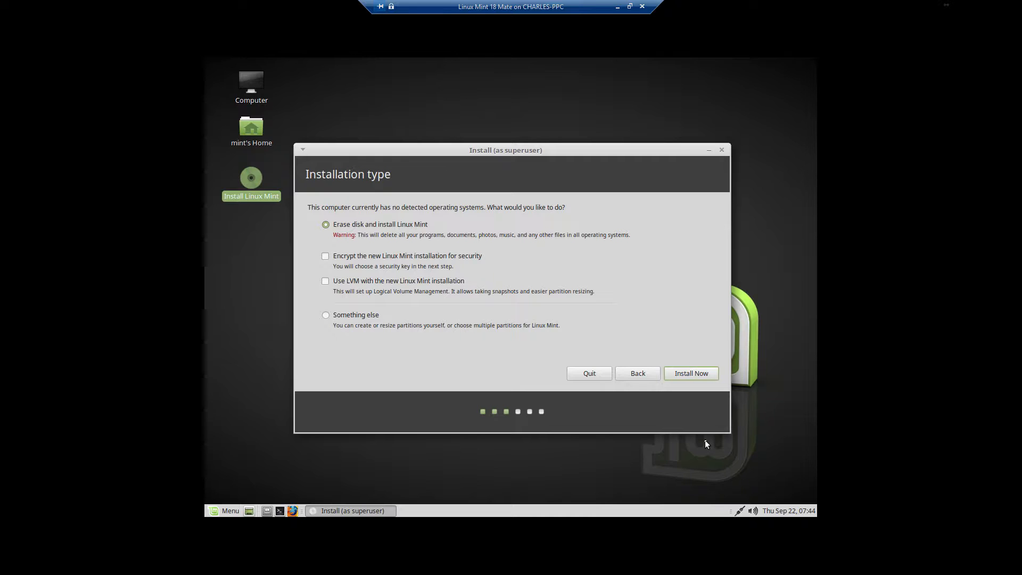
{"action": "mouse_move", "coordinate": [403, 382]}
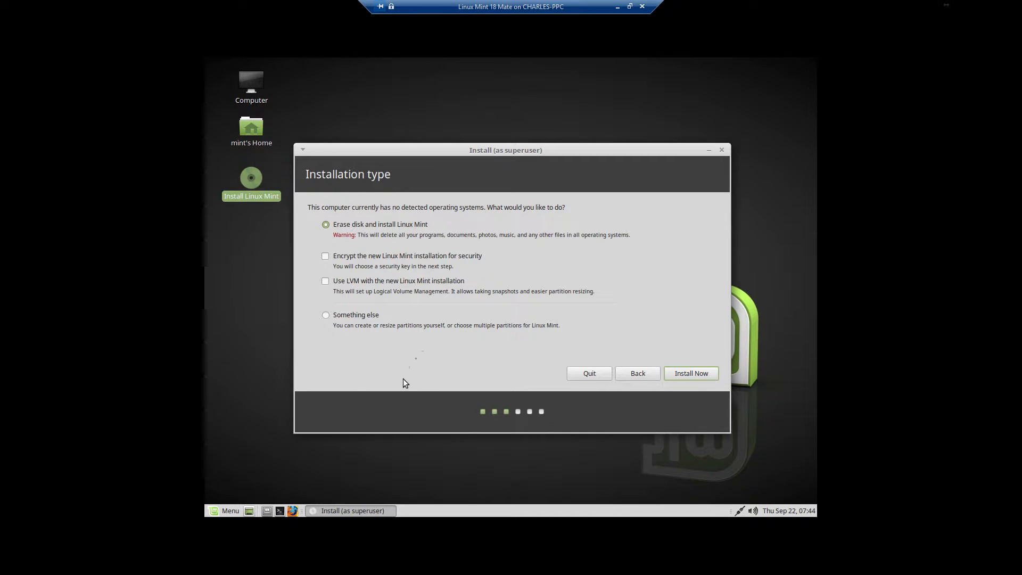
{"action": "mouse_move", "coordinate": [331, 326]}
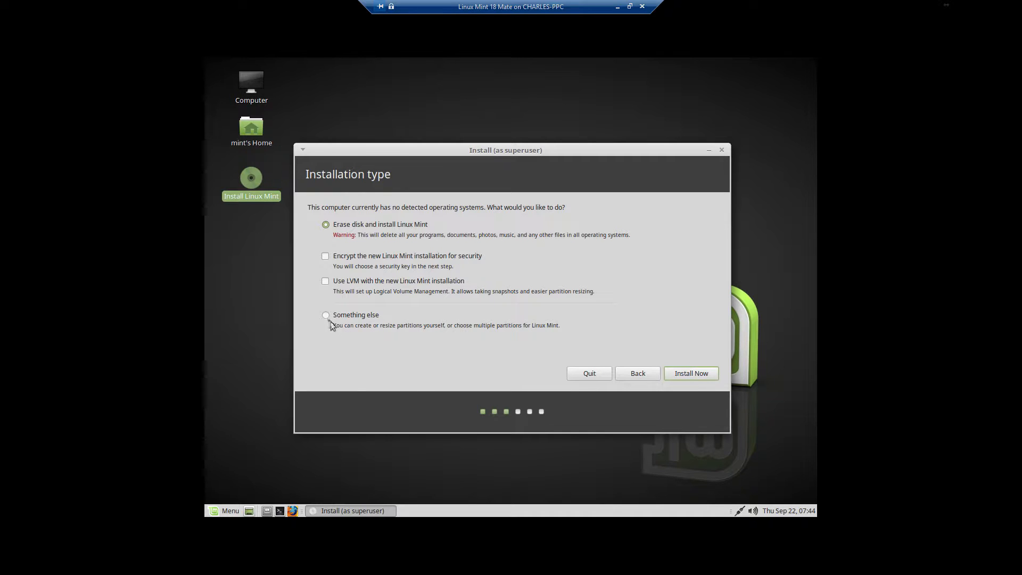
Choose manual partitioning, create an empty partition table and begin a partition in the 32.2 GB free space
{"action": "left_click", "coordinate": [690, 373]}
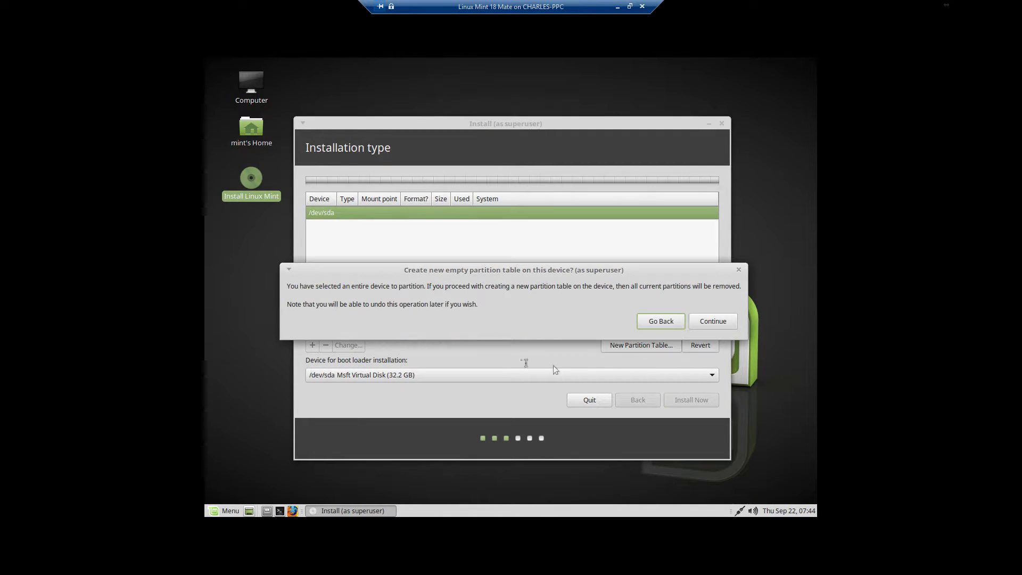
{"action": "left_click", "coordinate": [712, 320]}
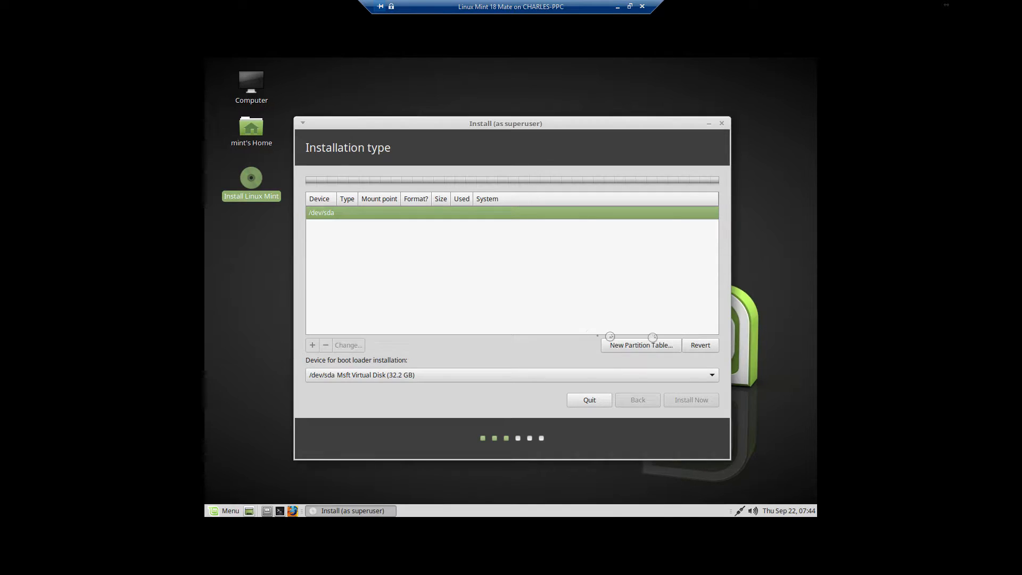
{"action": "left_click", "coordinate": [639, 344]}
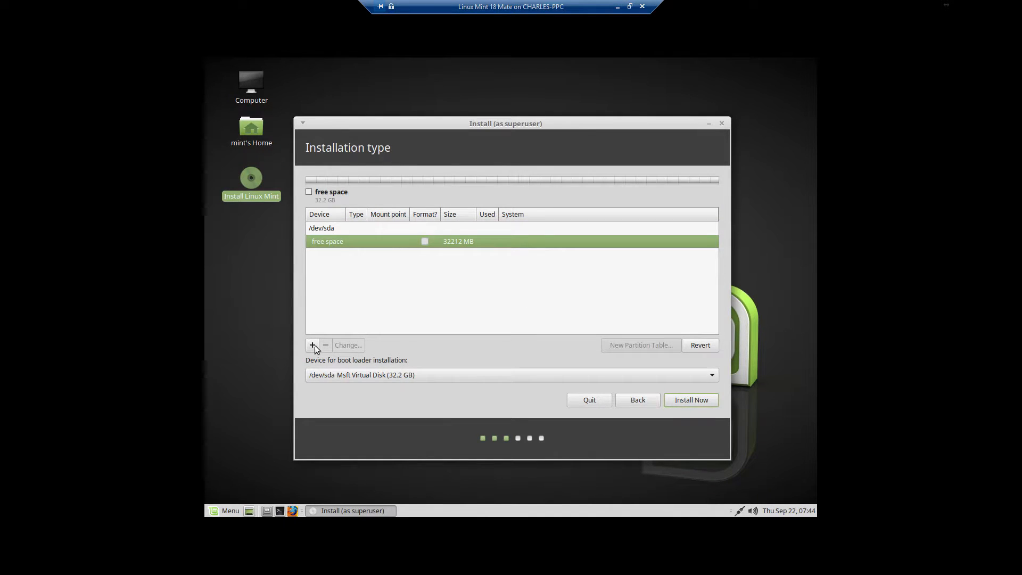
{"action": "left_click", "coordinate": [312, 345]}
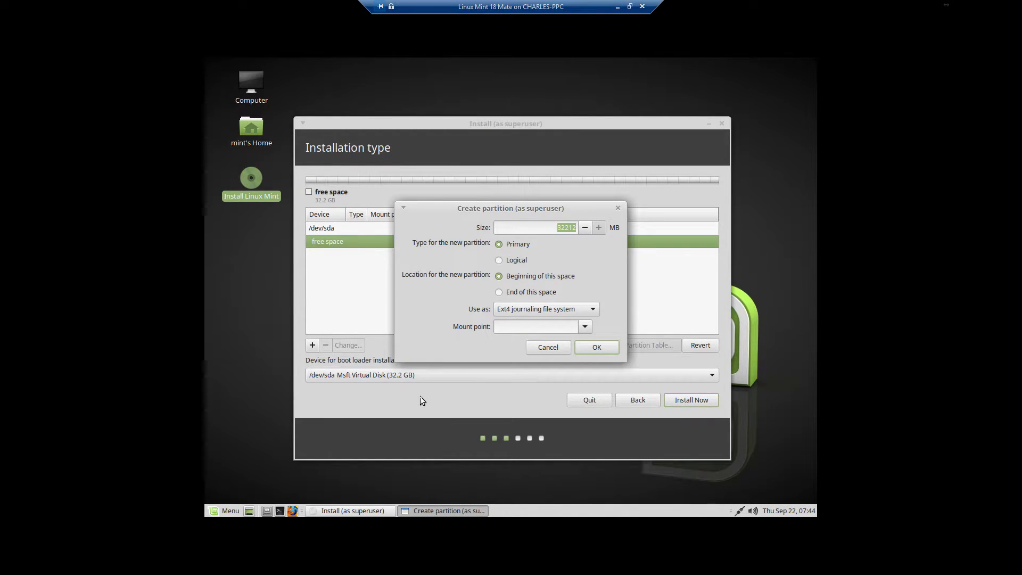
{"action": "mouse_move", "coordinate": [333, 440]}
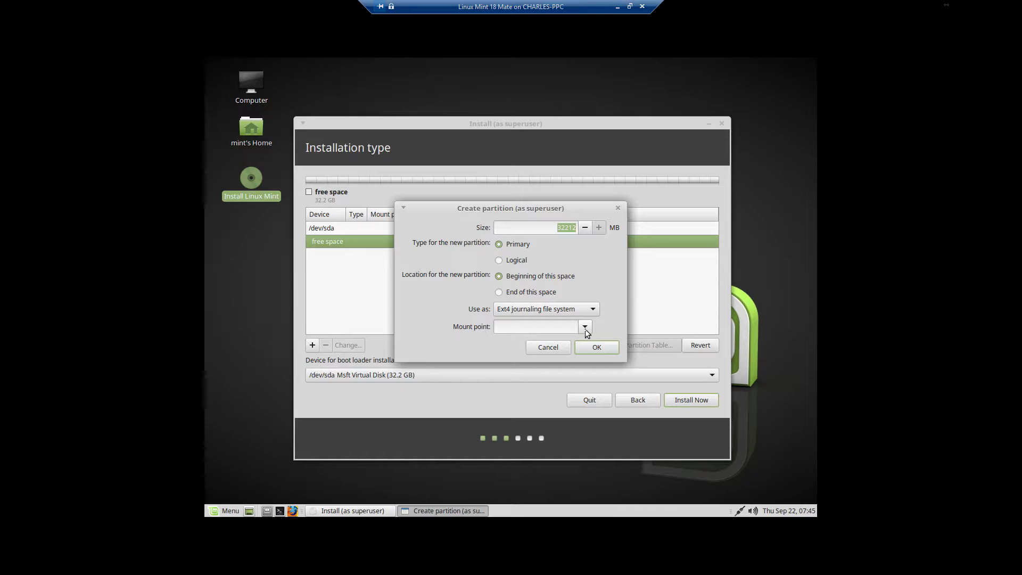
{"action": "mouse_move", "coordinate": [585, 335]}
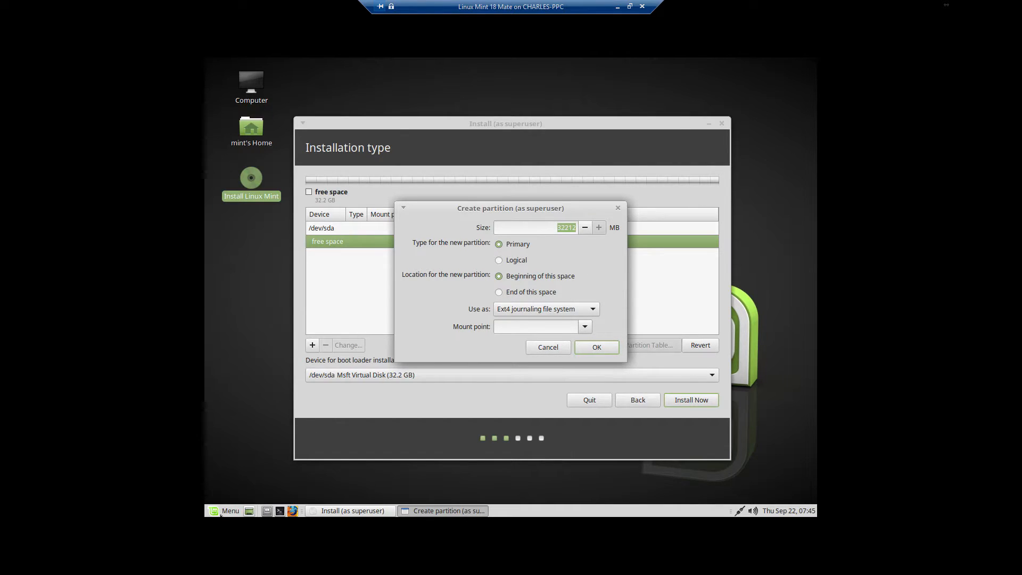
Work out 32212 − 4098 = 28114 in the Calculator, then return to the partition dialog
{"action": "left_click", "coordinate": [225, 510]}
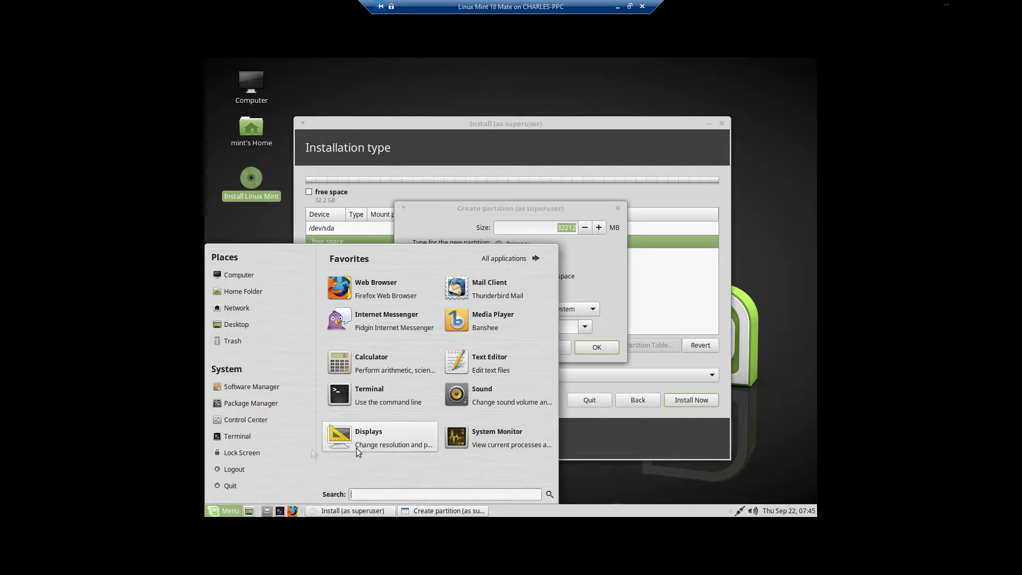
{"action": "left_click", "coordinate": [371, 363]}
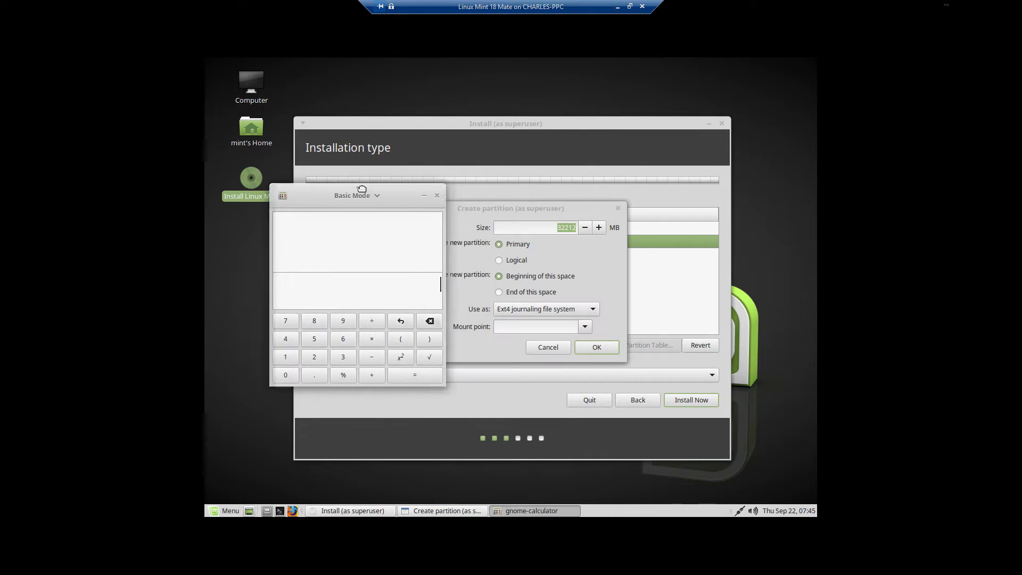
{"action": "left_click_drag", "start_coordinate": [356, 195], "coordinate": [300, 98]}
{"action": "type", "text": "3"}
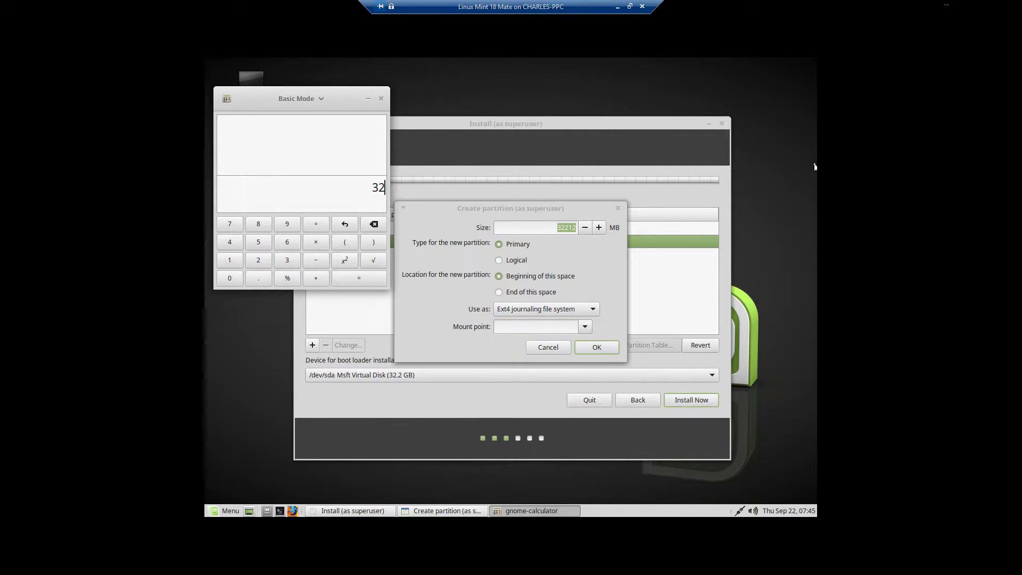
{"action": "type", "text": "212−4098"}
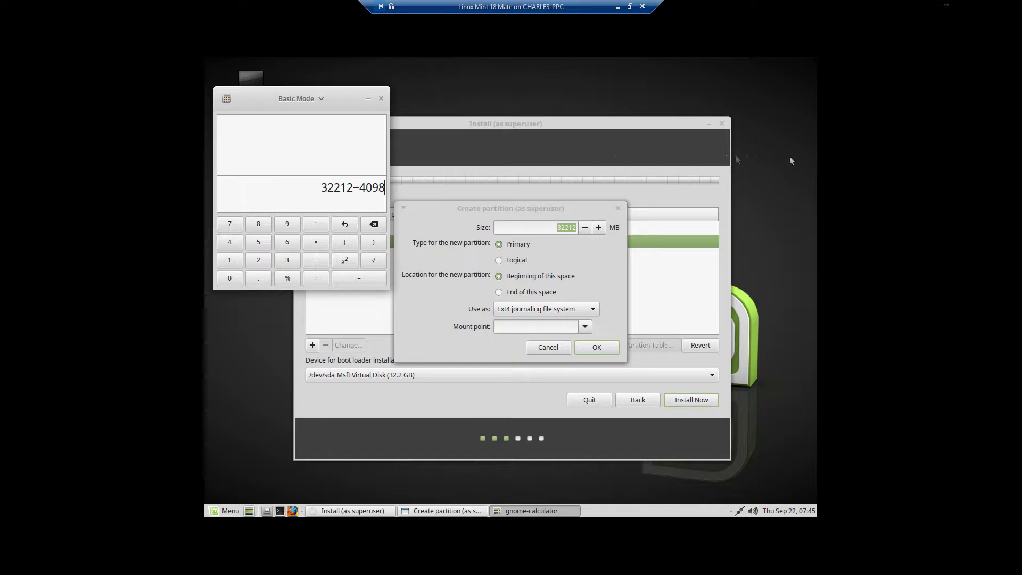
{"action": "left_click", "coordinate": [359, 278]}
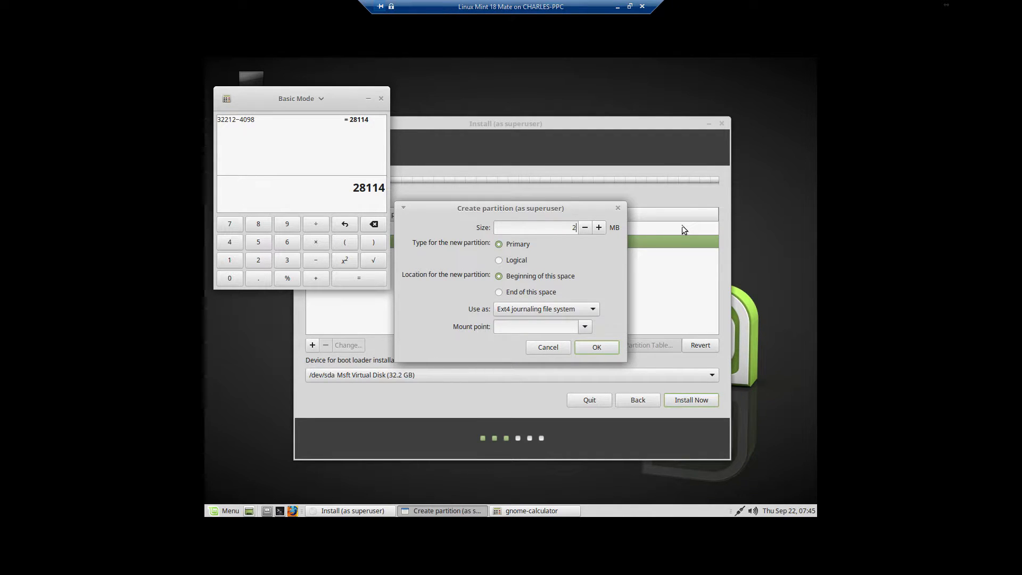
Create a 28114 MB ext4 partition mounted at /, then begin a partition in the remaining free space
{"action": "type", "text": "28114"}
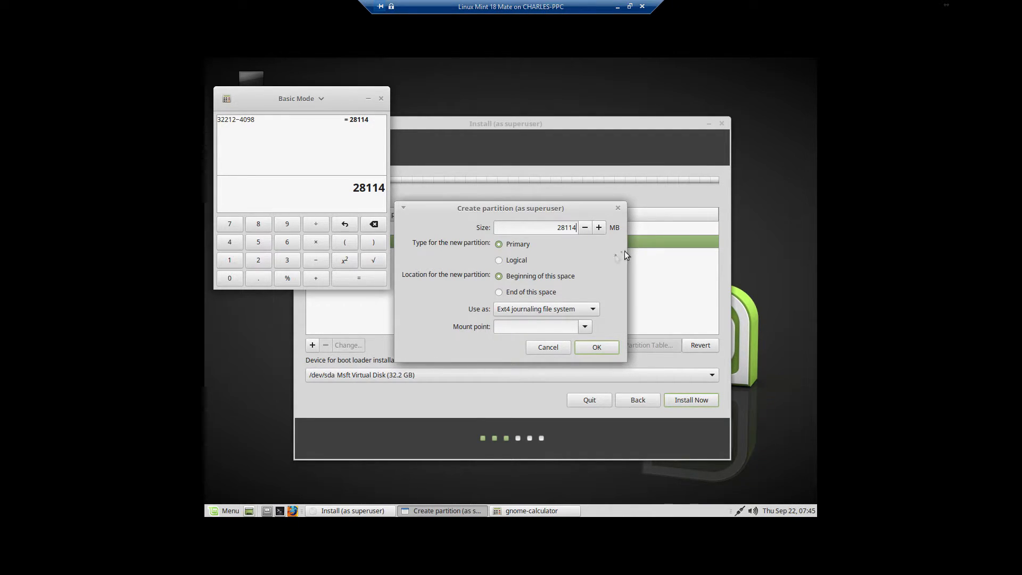
{"action": "left_click", "coordinate": [585, 327]}
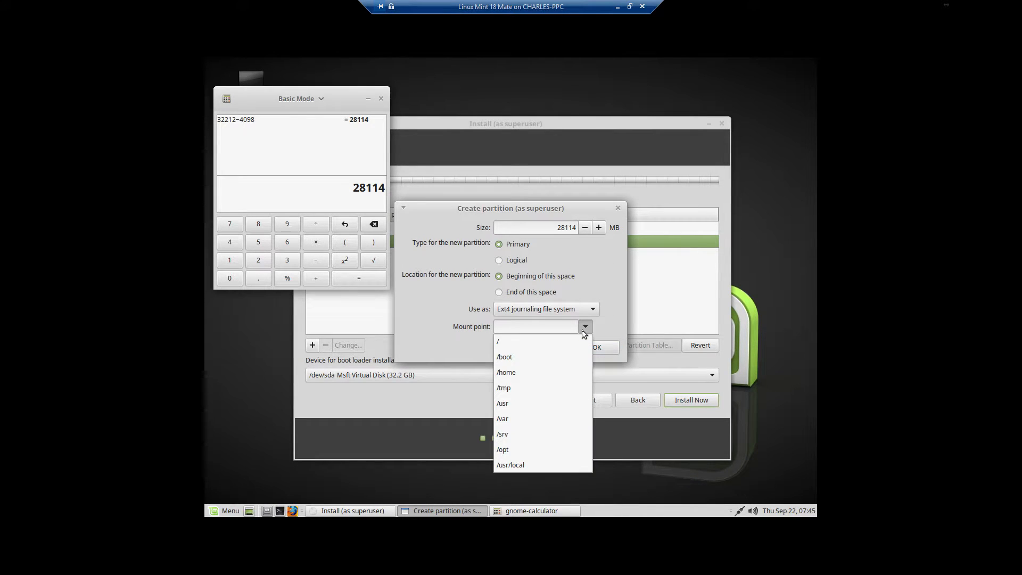
{"action": "left_click", "coordinate": [498, 340]}
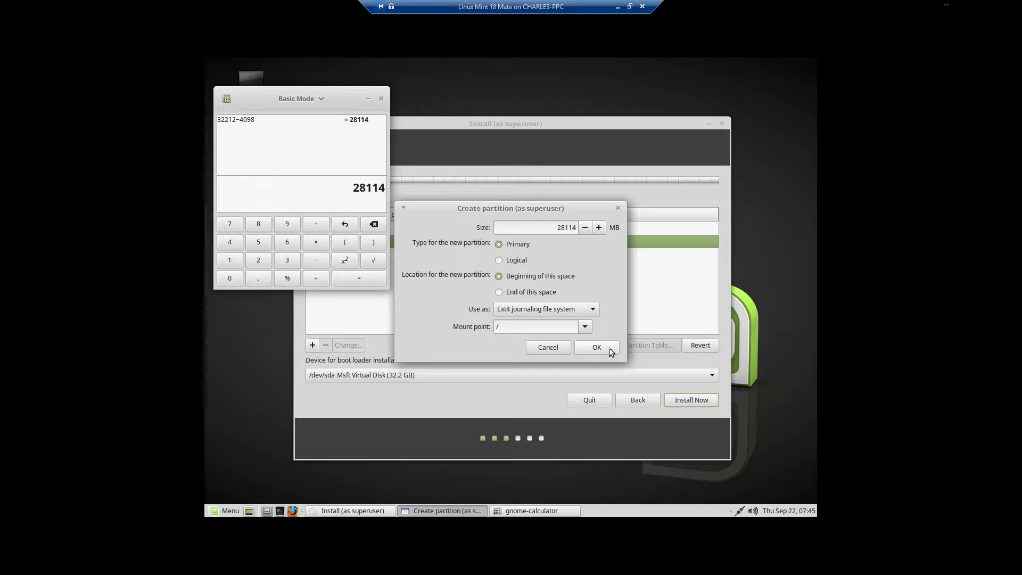
{"action": "left_click", "coordinate": [595, 347]}
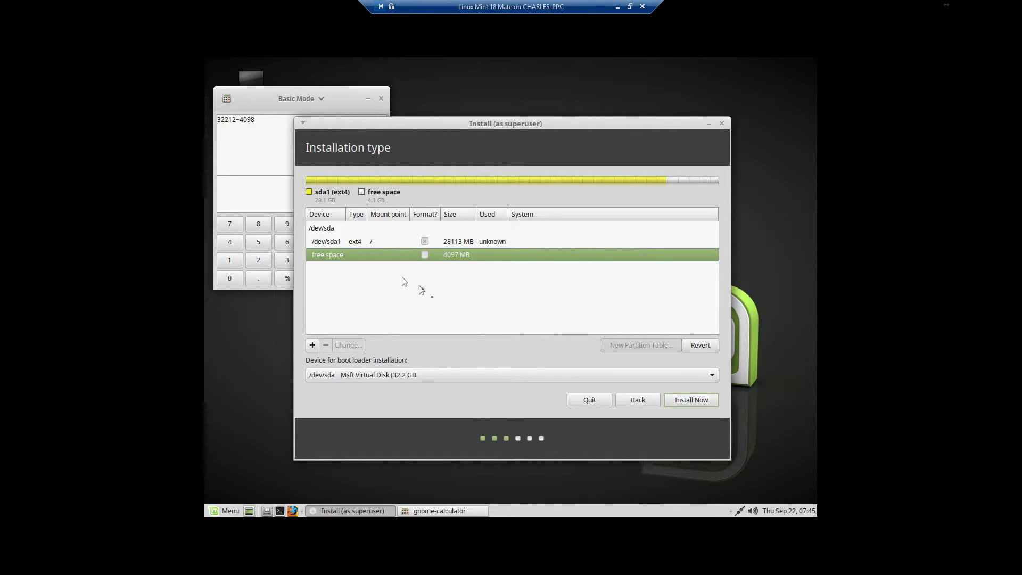
{"action": "mouse_move", "coordinate": [439, 276]}
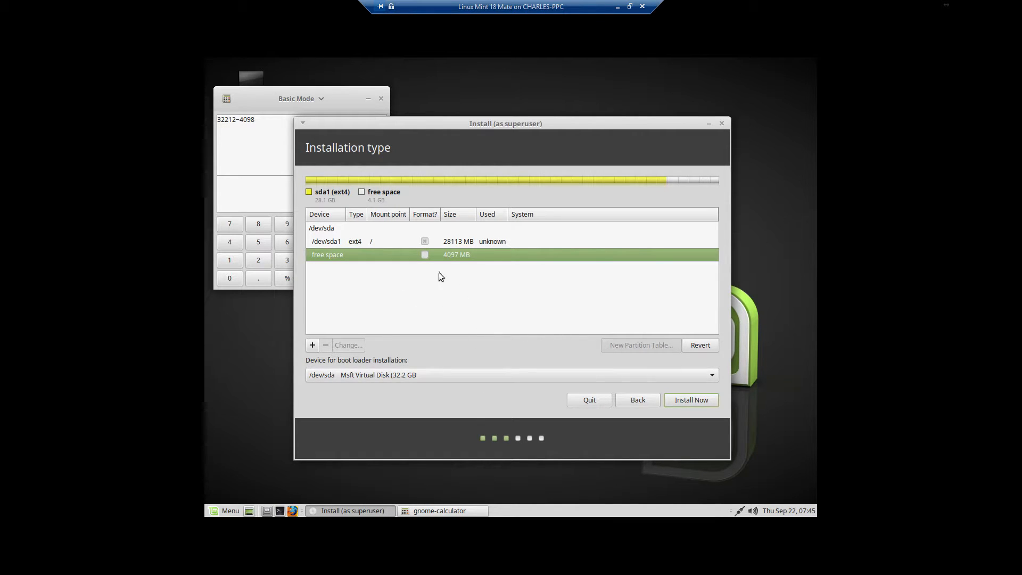
{"action": "left_click", "coordinate": [312, 344]}
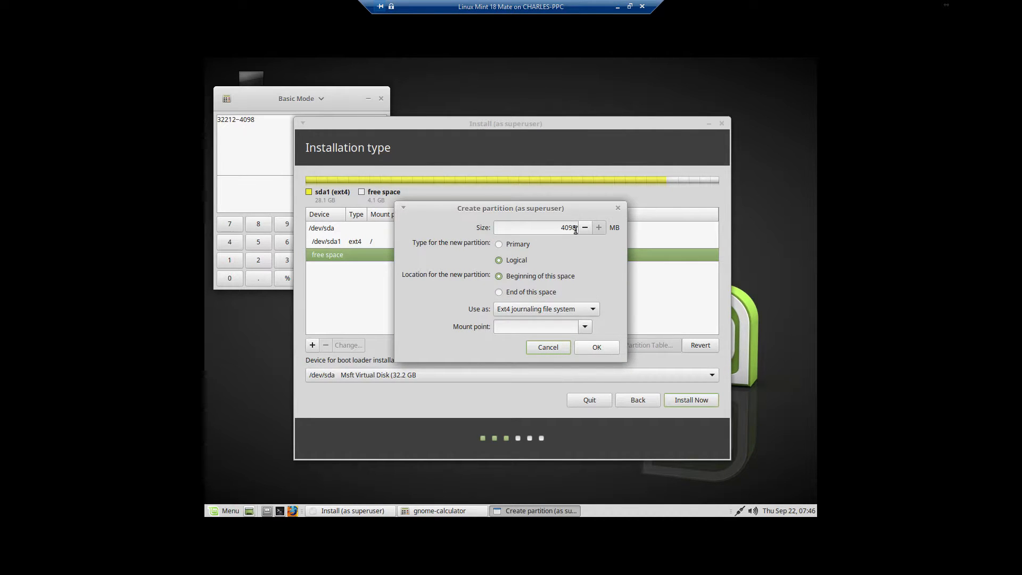
Size the new partition at 4097 MB and set it to be used as swap area
{"action": "left_click", "coordinate": [584, 228]}
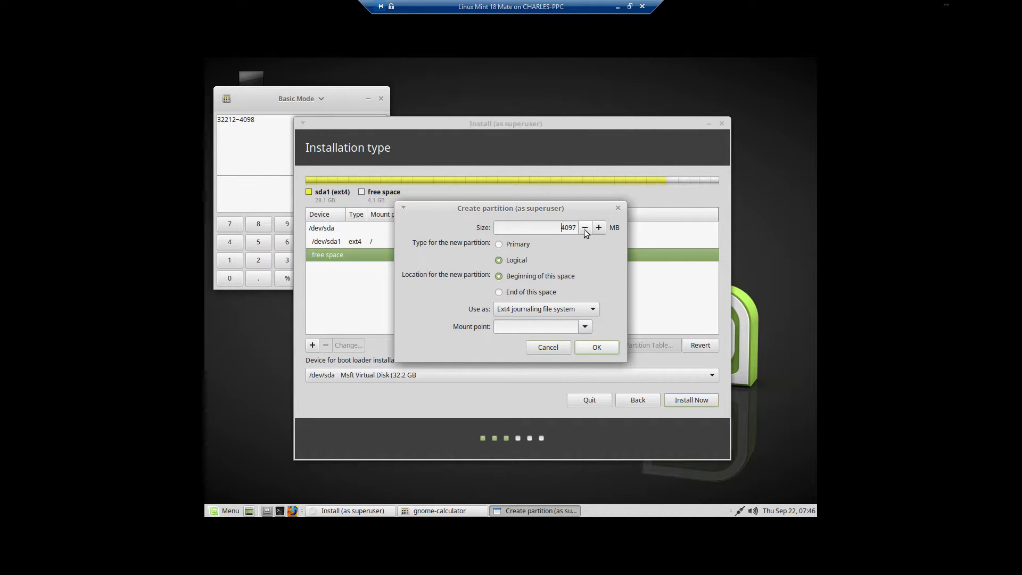
{"action": "left_click", "coordinate": [585, 327]}
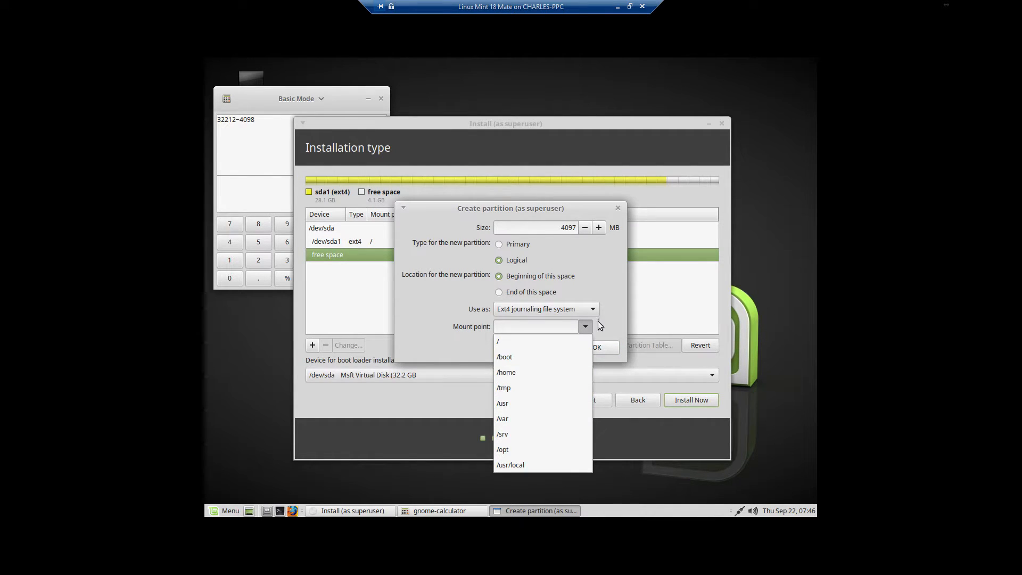
{"action": "left_click", "coordinate": [585, 308]}
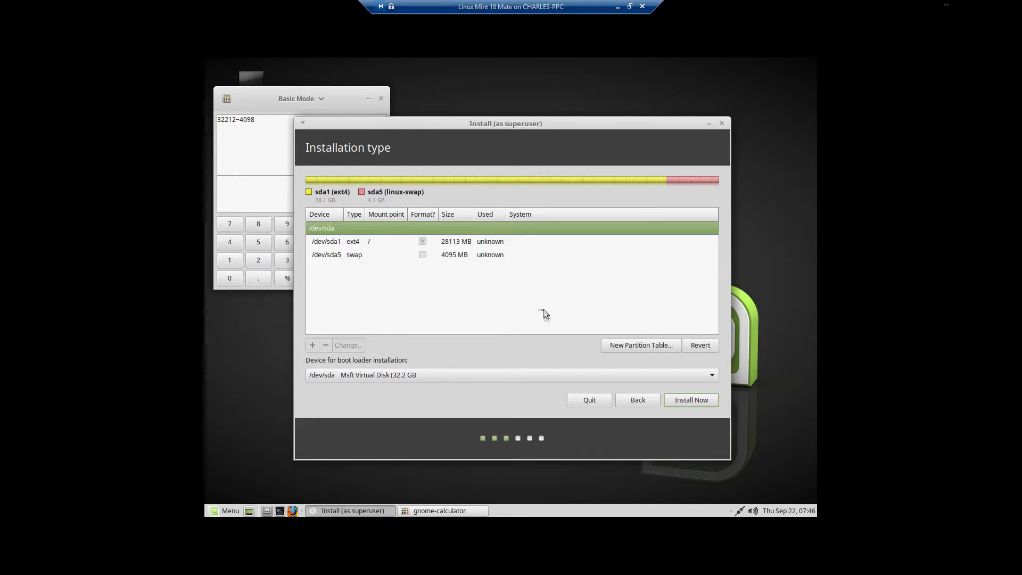
{"action": "mouse_move", "coordinate": [551, 278]}
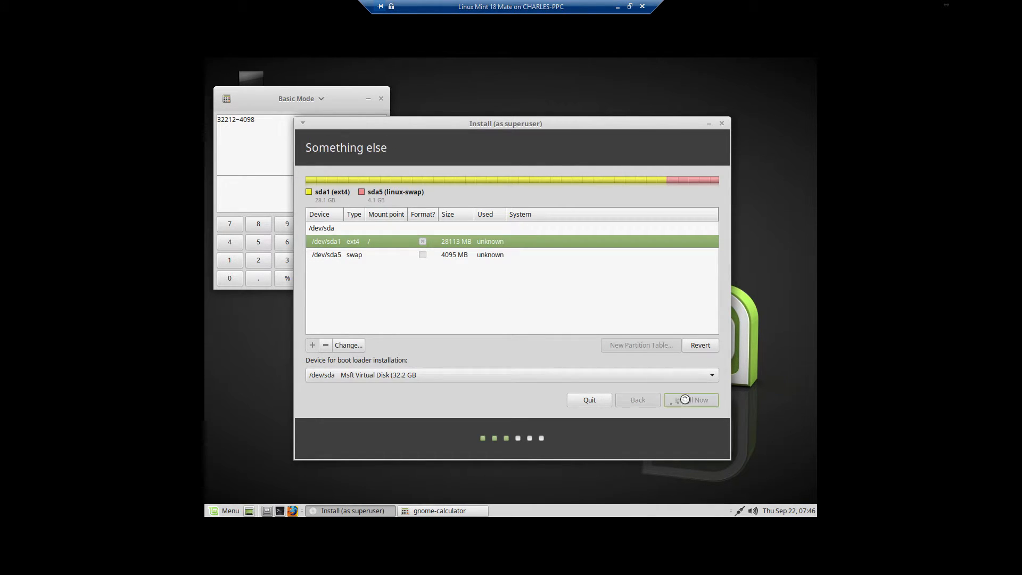
Start Install Now and confirm writing partition 1 as ext4 and partition 5 as swap to disk
{"action": "left_click", "coordinate": [690, 399]}
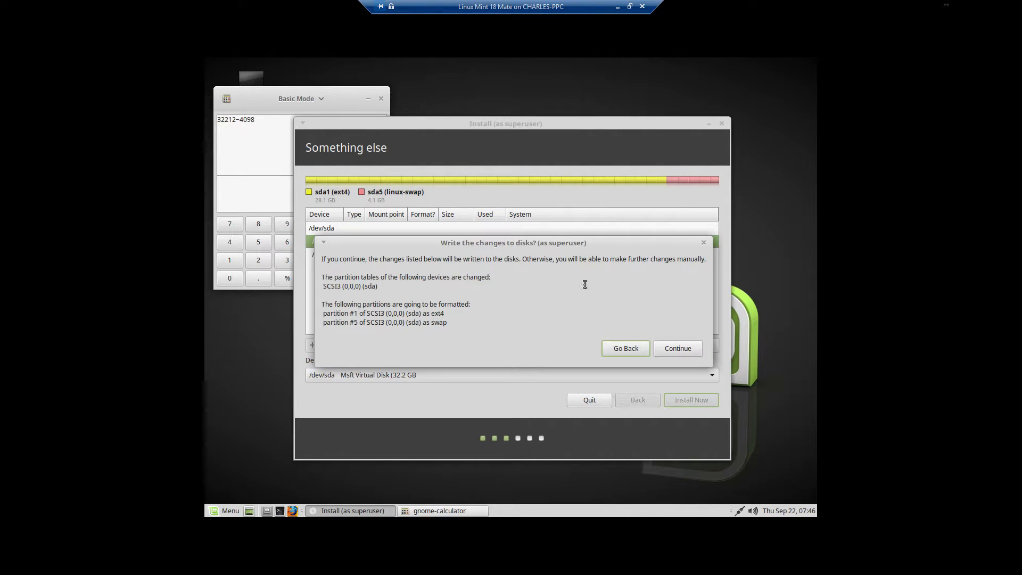
{"action": "left_click", "coordinate": [625, 348]}
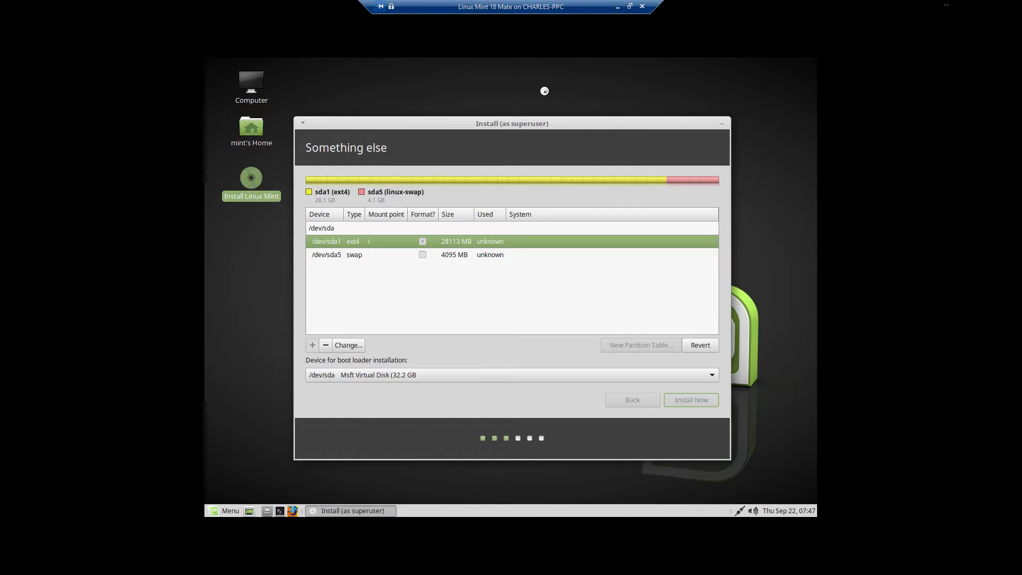
Accept Chicago as the location and continue to the Keyboard layout step with English (US)
{"action": "left_click", "coordinate": [690, 399]}
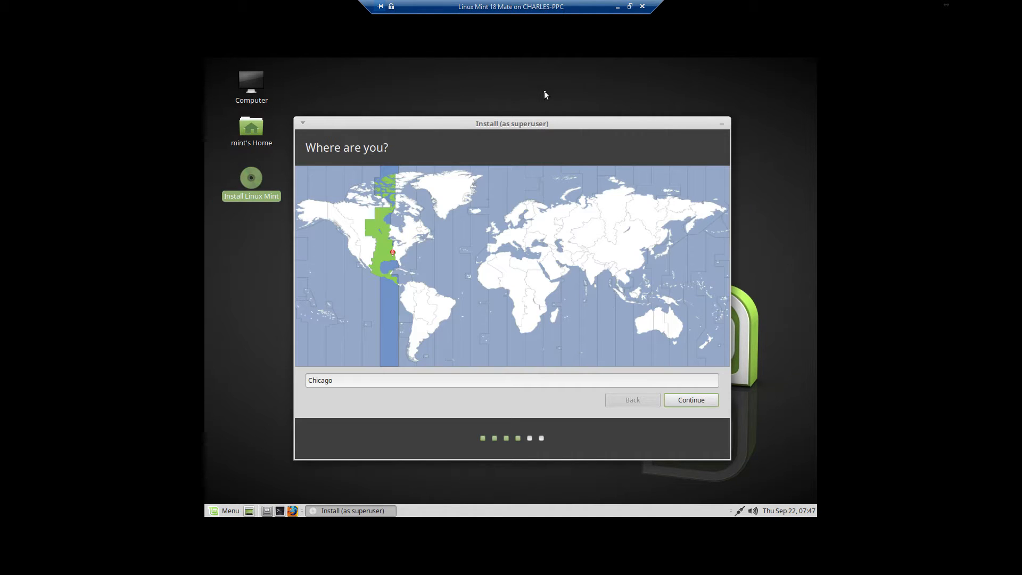
{"action": "mouse_move", "coordinate": [475, 189]}
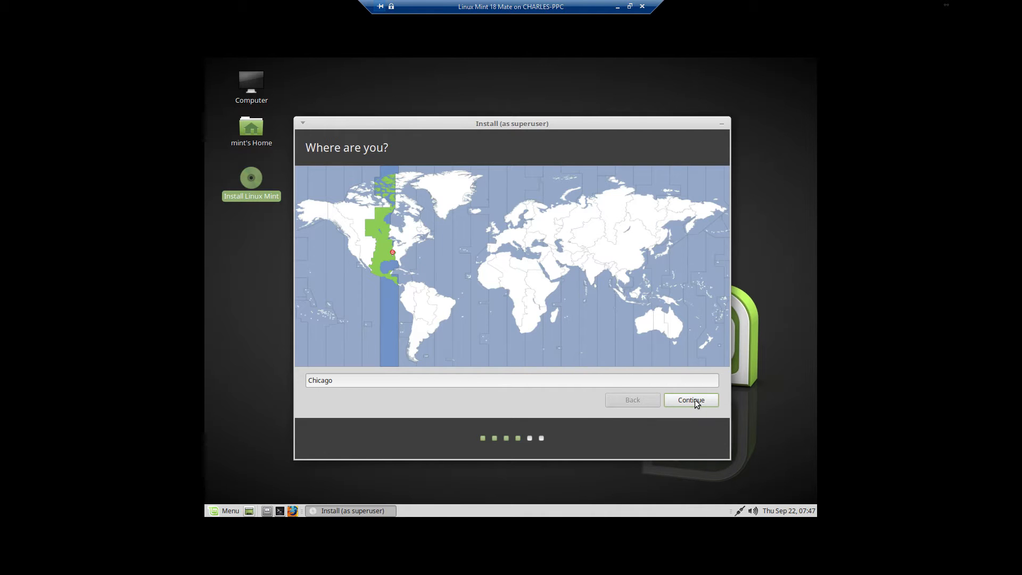
{"action": "left_click", "coordinate": [690, 399]}
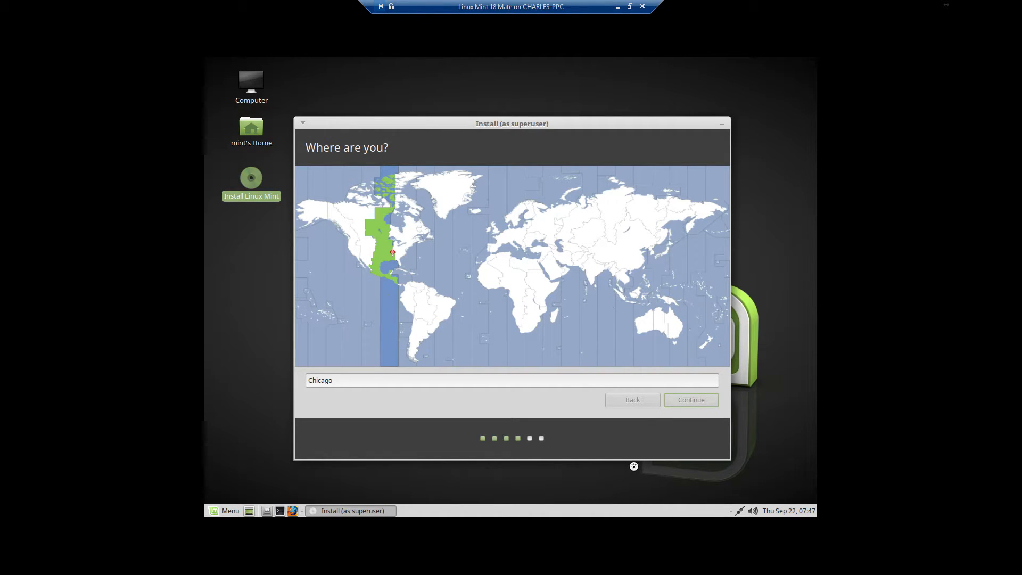
{"action": "left_click", "coordinate": [690, 399]}
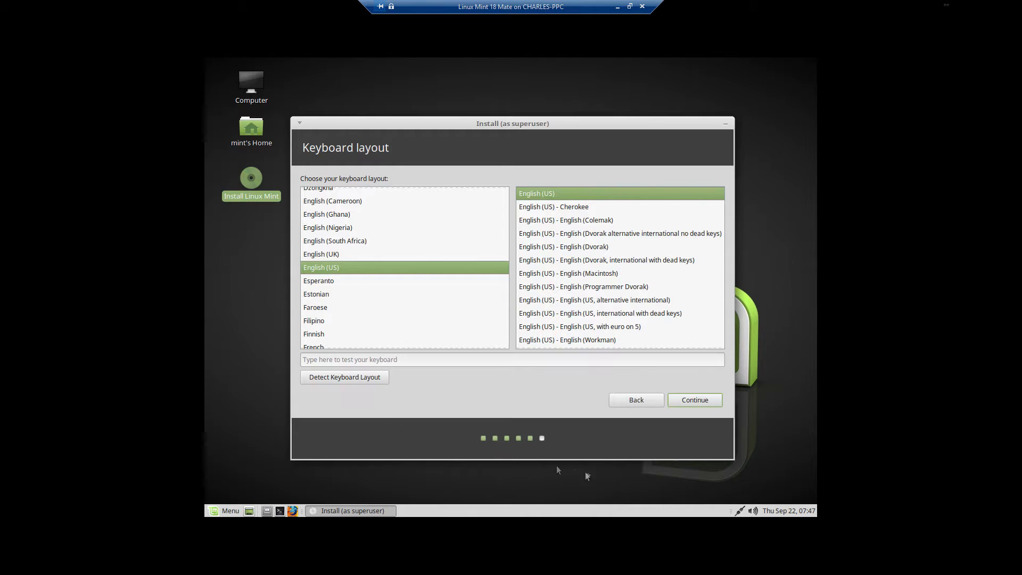
{"action": "mouse_move", "coordinate": [672, 456]}
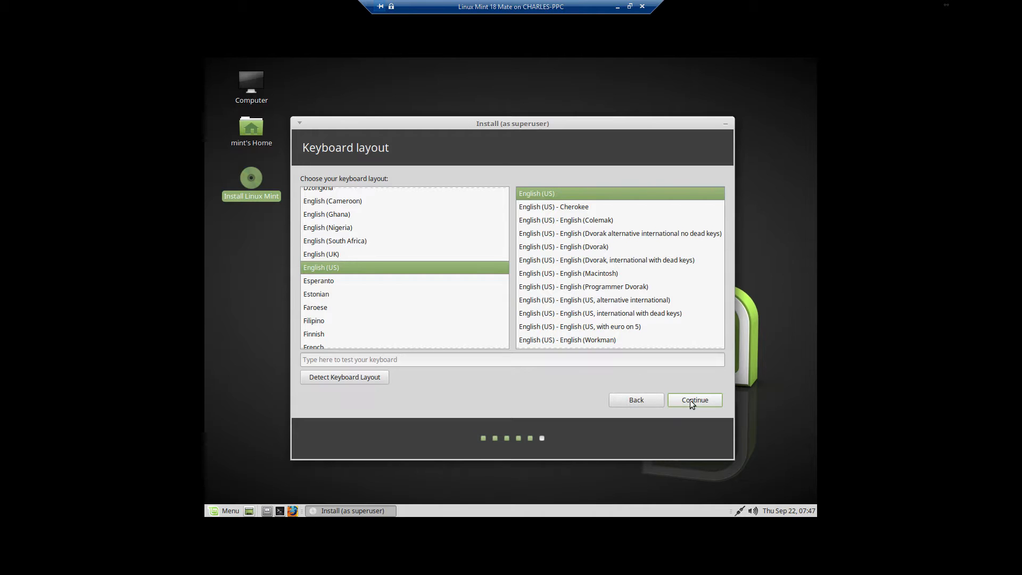
Advance to the account step and enter the full name 'BRowne Tech Tips'
{"action": "left_click", "coordinate": [693, 400]}
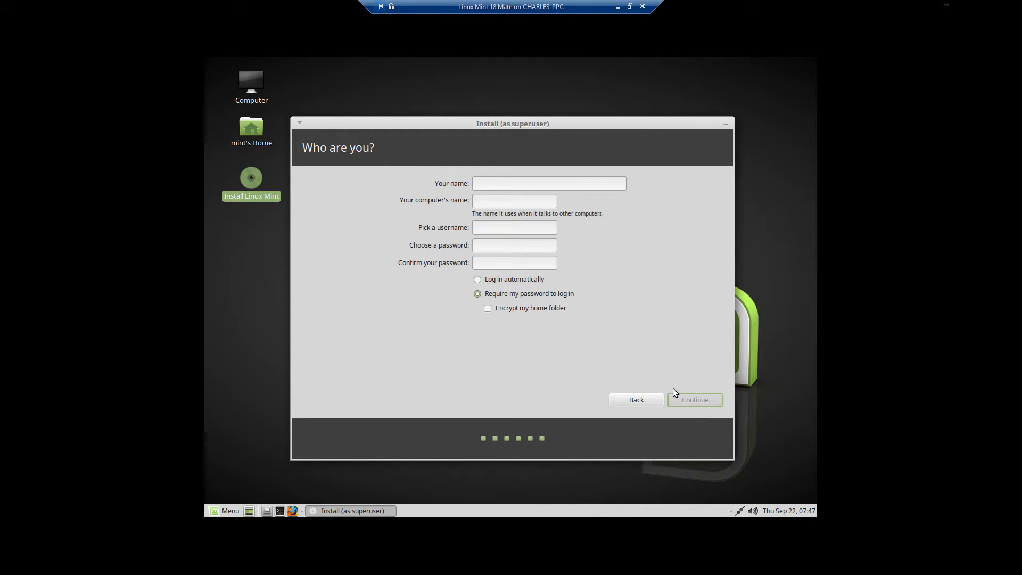
{"action": "mouse_move", "coordinate": [666, 355]}
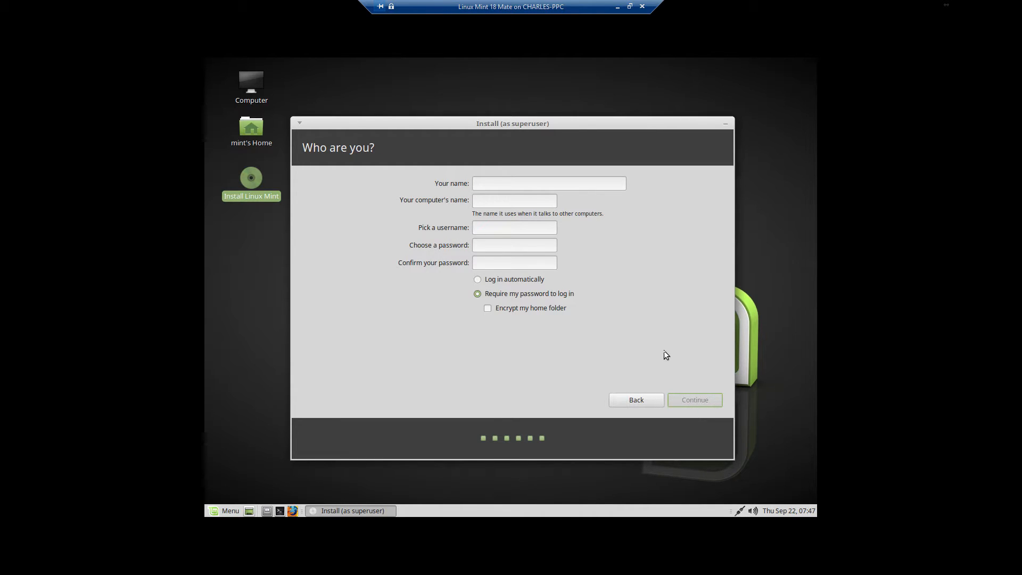
{"action": "left_click", "coordinate": [548, 183]}
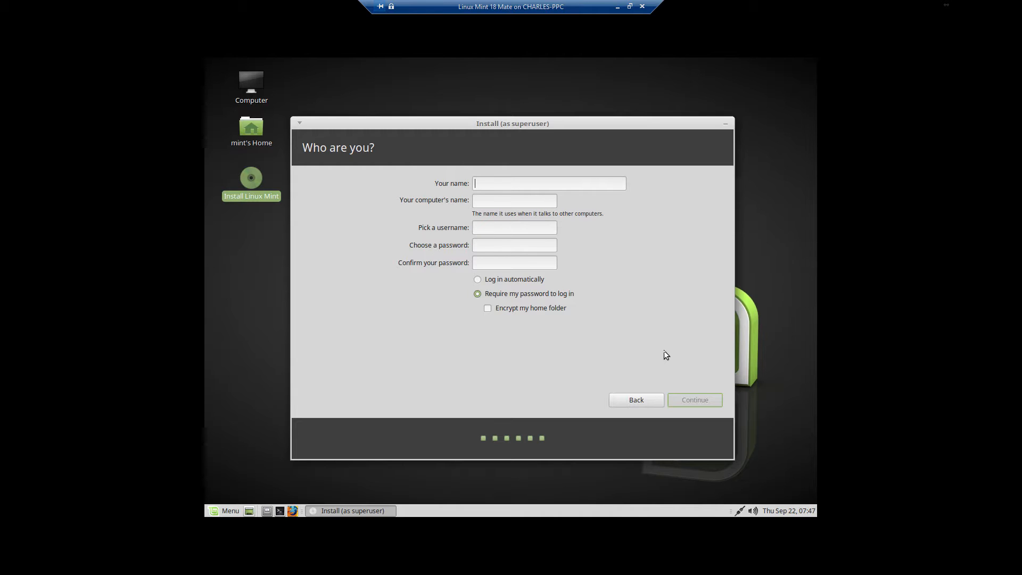
{"action": "type", "text": "BRownell's"}
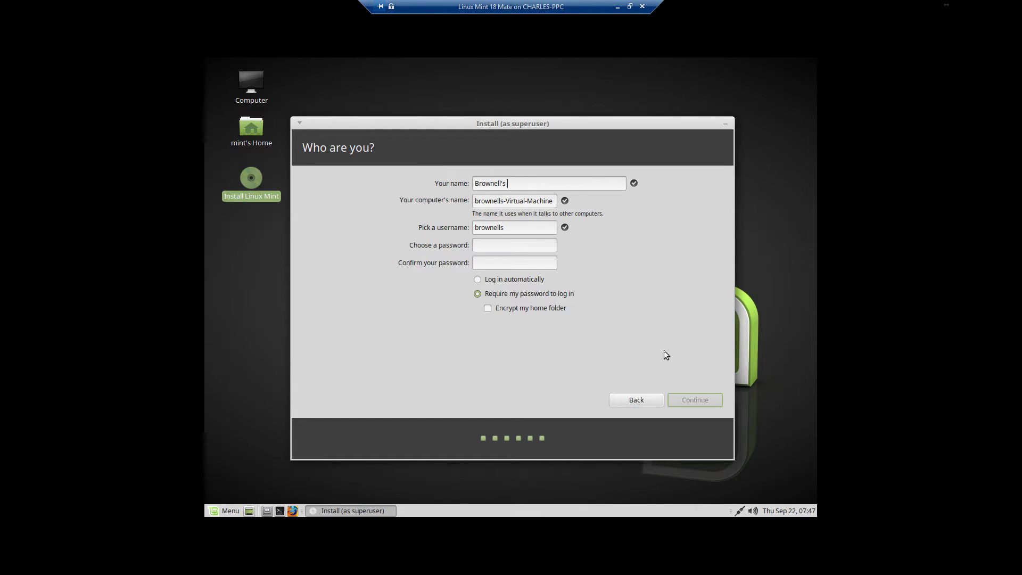
{"action": "type", "text": "Tech Tips"}
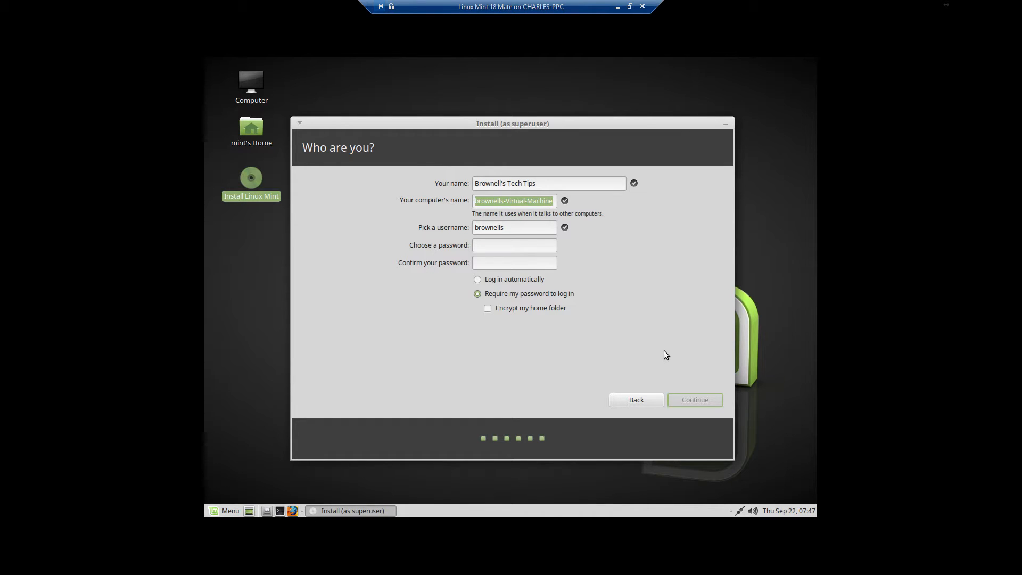
Retype the computer's name as LMMATELABVM
{"action": "type", "text": "LAB"}
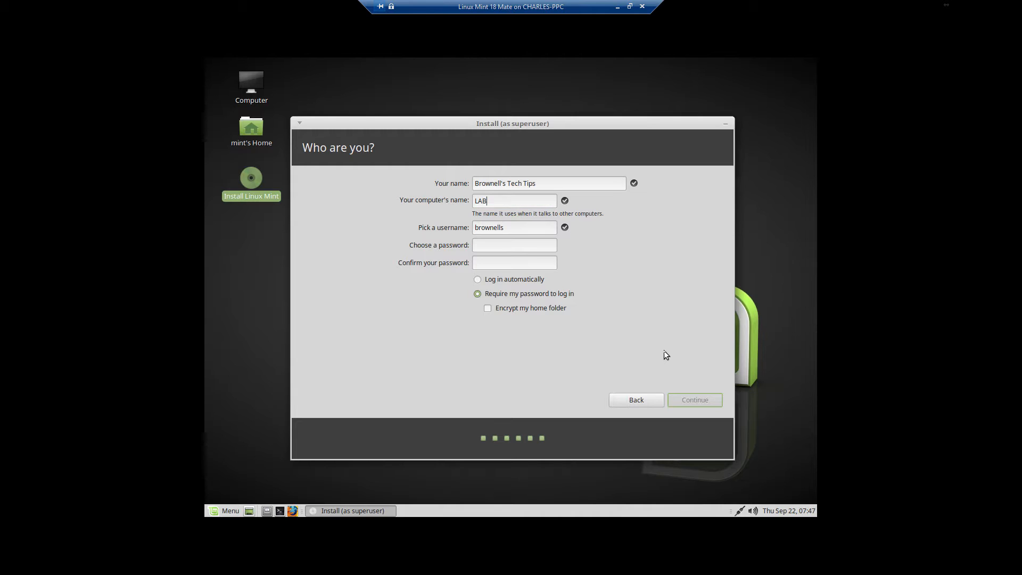
{"action": "type", "text": "VM2"}
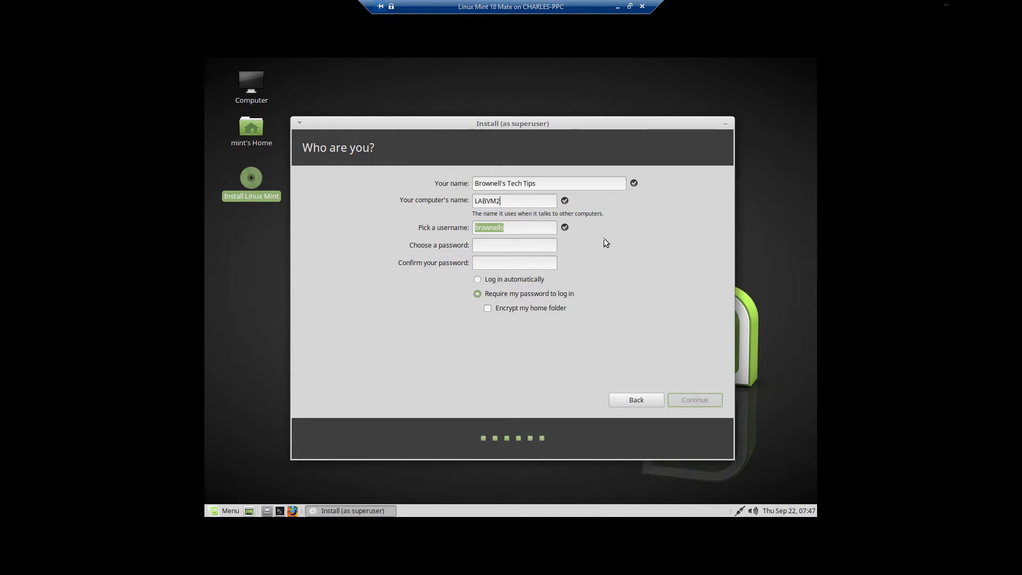
{"action": "key", "text": "BackSpace"}
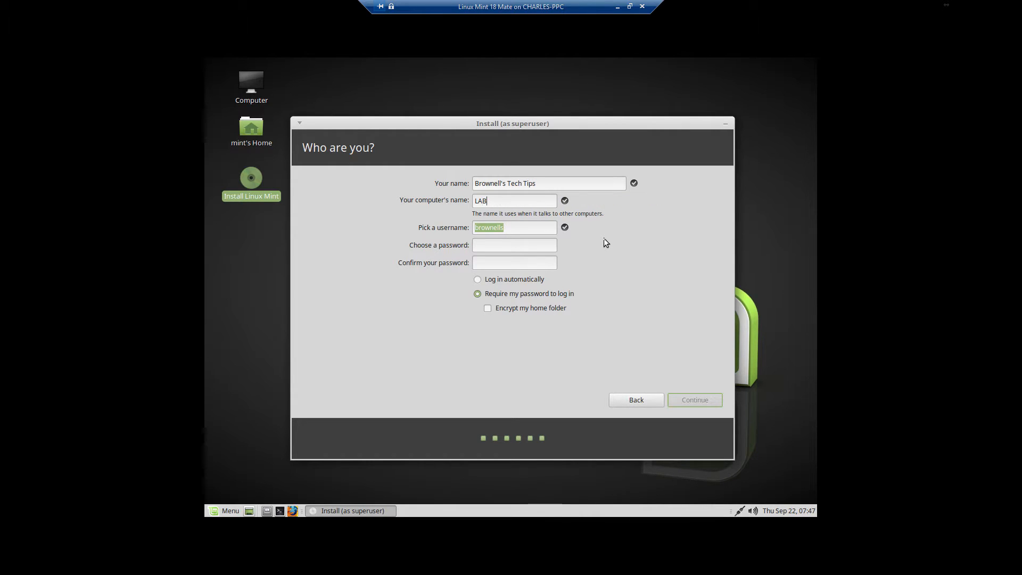
{"action": "type", "text": "LM"}
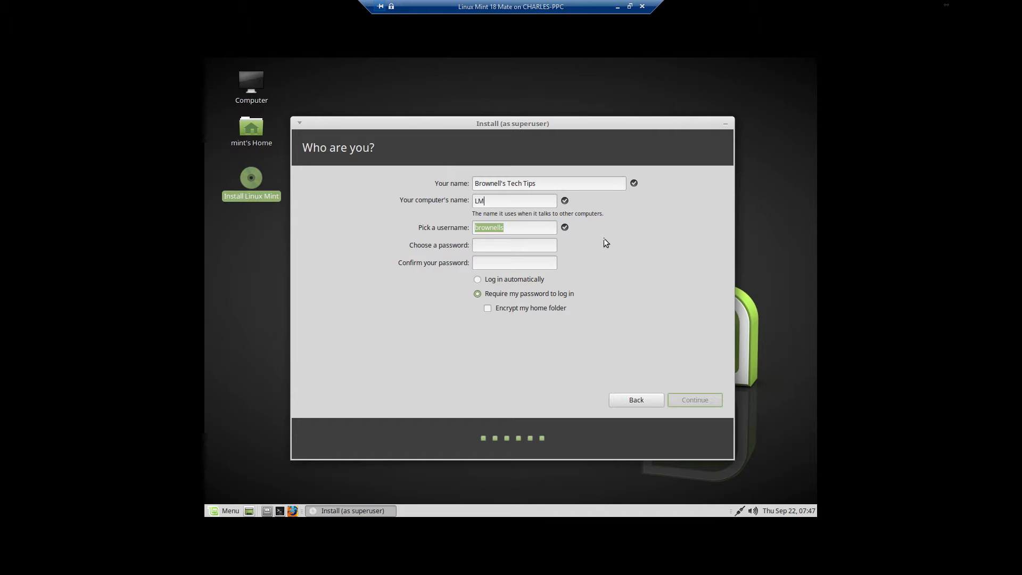
{"action": "type", "text": "L"}
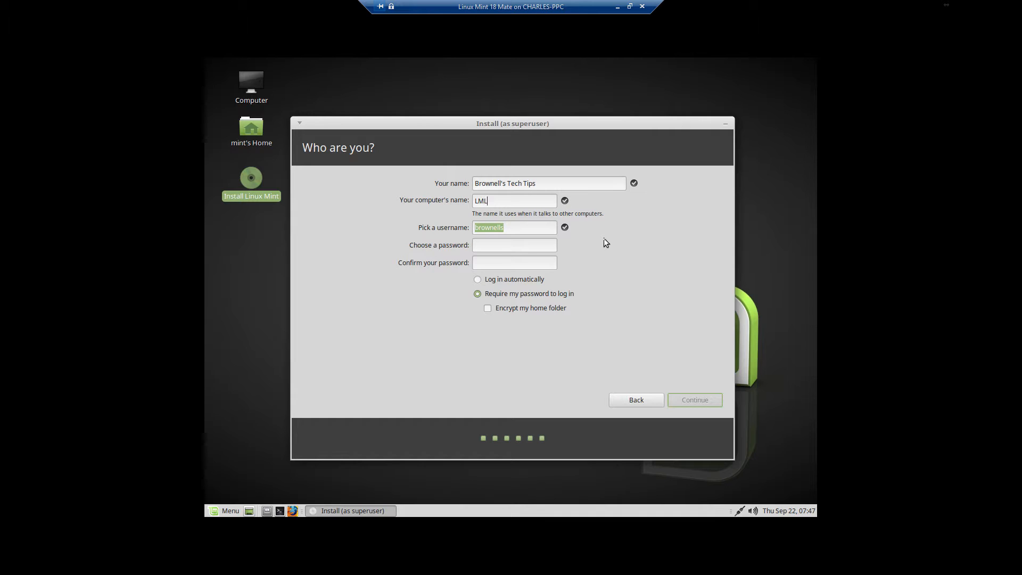
{"action": "type", "text": "ABVM"}
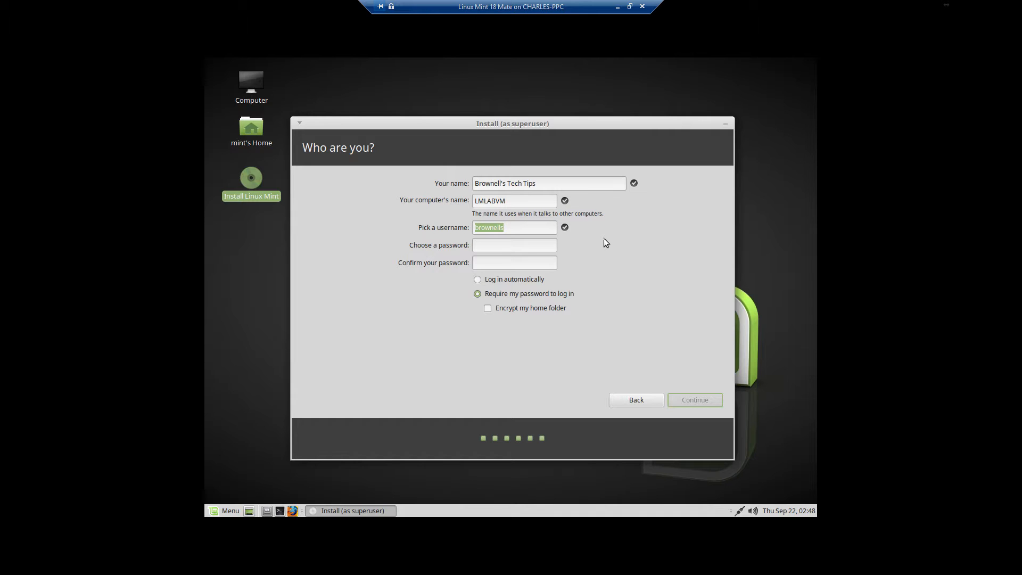
{"action": "left_click", "coordinate": [514, 201]}
{"action": "type", "text": "MATE"}
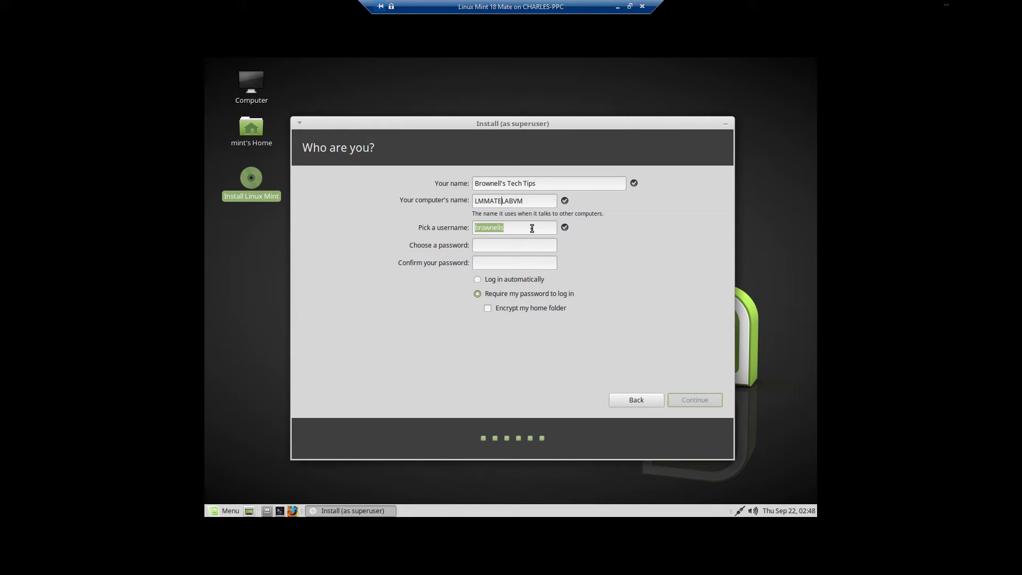
Set the username to cblab with a confirmed password and encrypt the home folder
{"action": "type", "text": "C"}
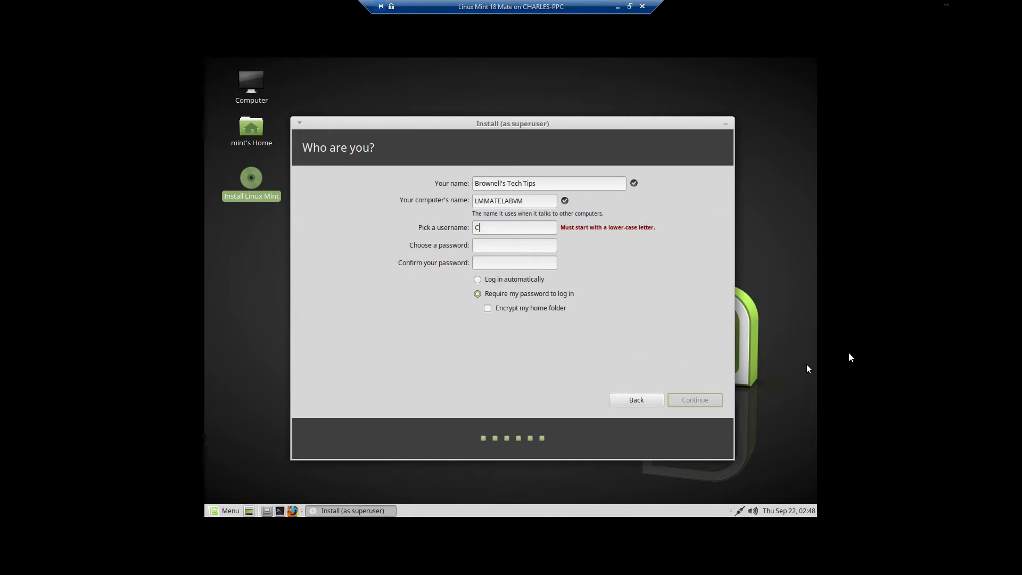
{"action": "type", "text": "blab"}
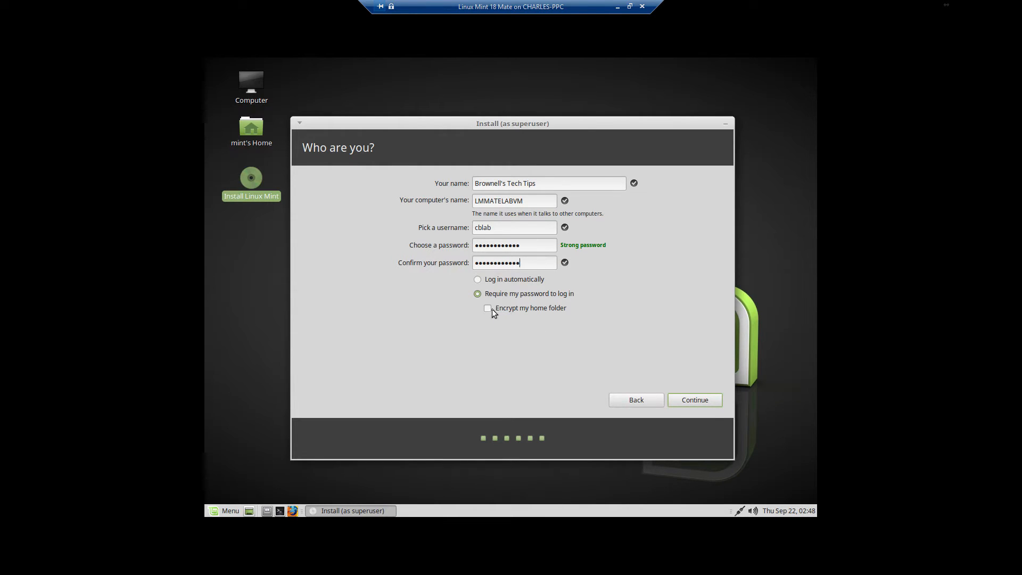
{"action": "left_click", "coordinate": [487, 308]}
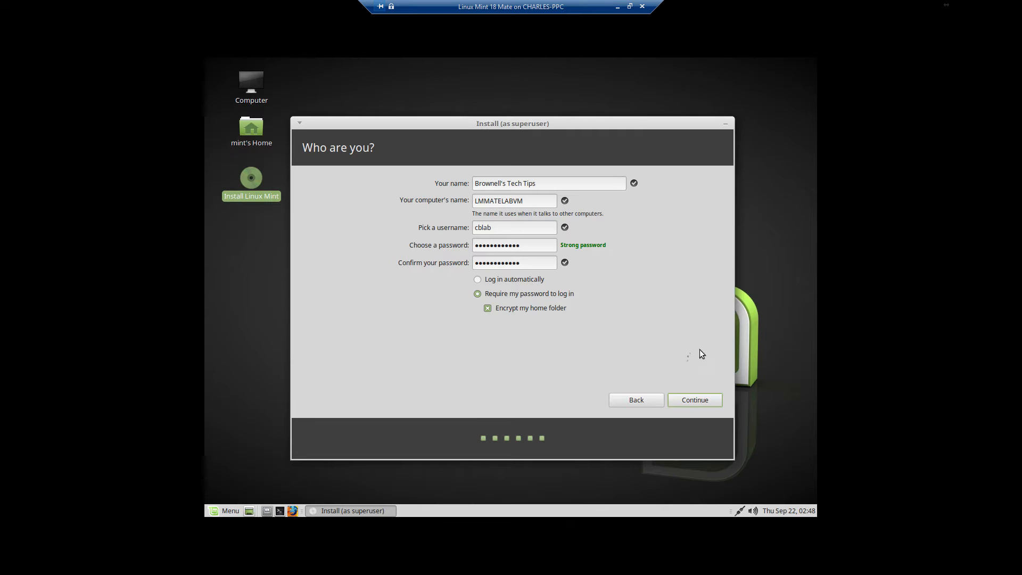
Submit the account details and let files copy until Installation Complete appears
{"action": "left_click", "coordinate": [694, 399]}
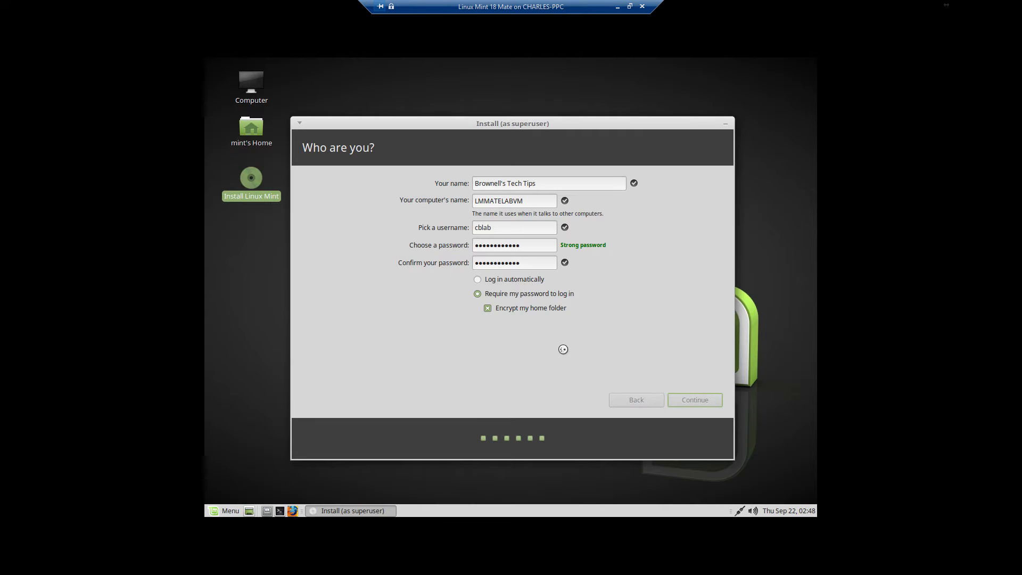
{"action": "mouse_move", "coordinate": [613, 300]}
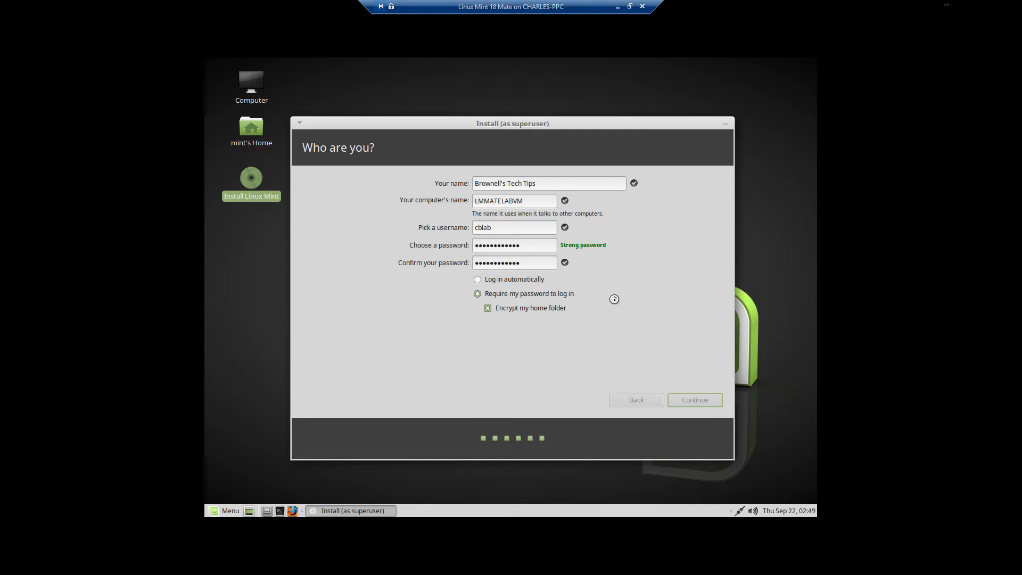
{"action": "left_click", "coordinate": [693, 399]}
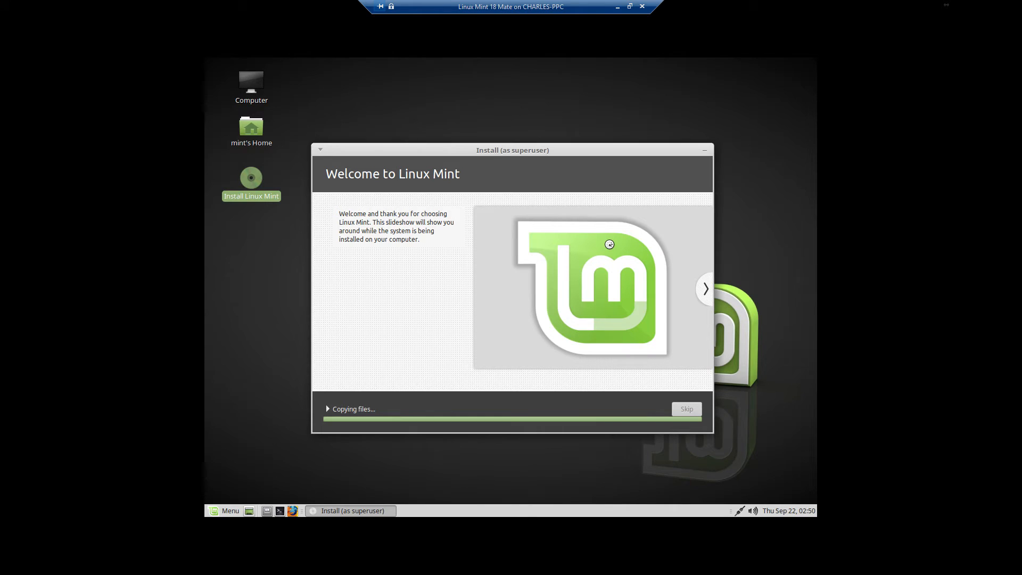
{"action": "left_click", "coordinate": [705, 288]}
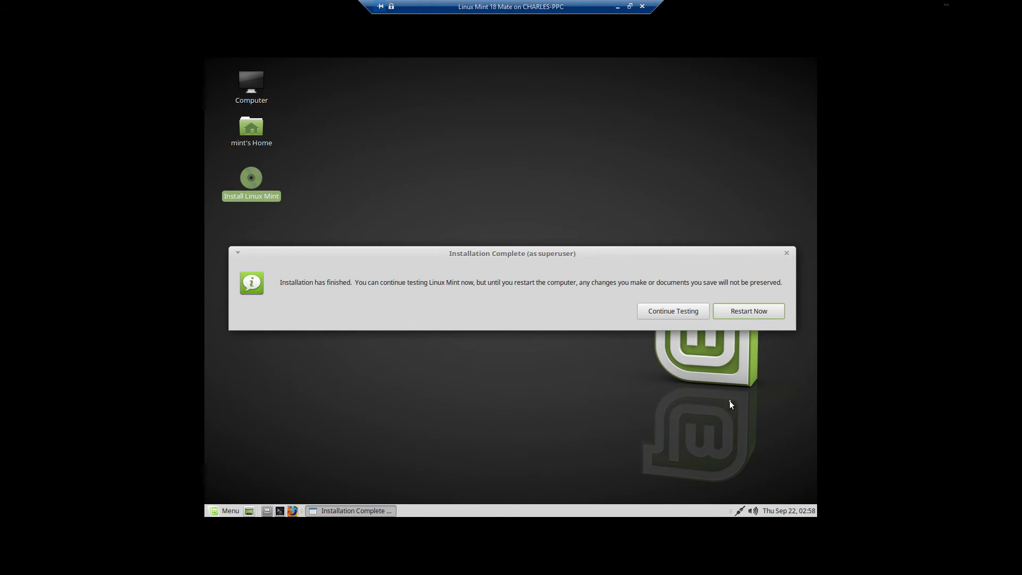
{"action": "mouse_move", "coordinate": [464, 319]}
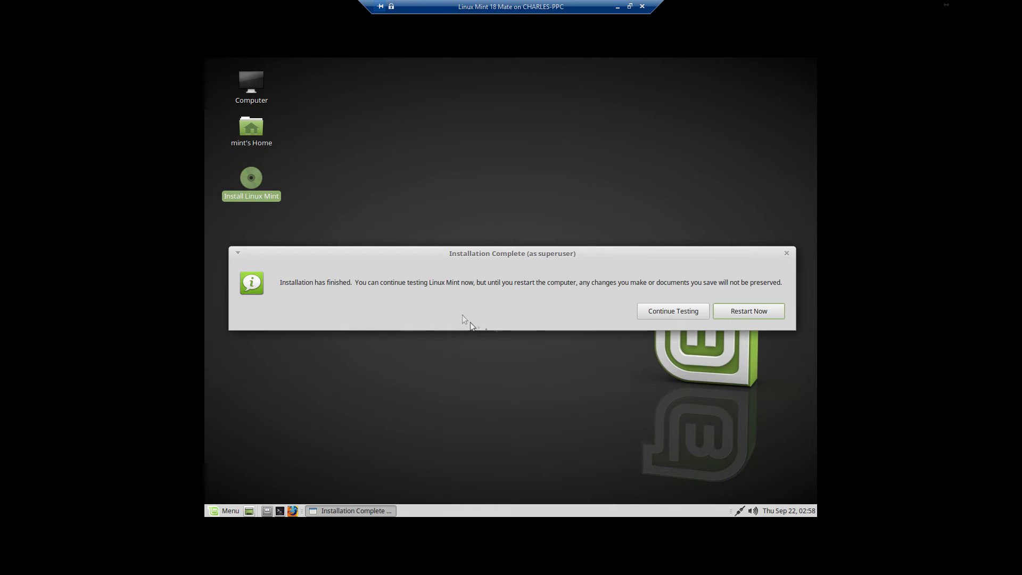
{"action": "mouse_move", "coordinate": [748, 310]}
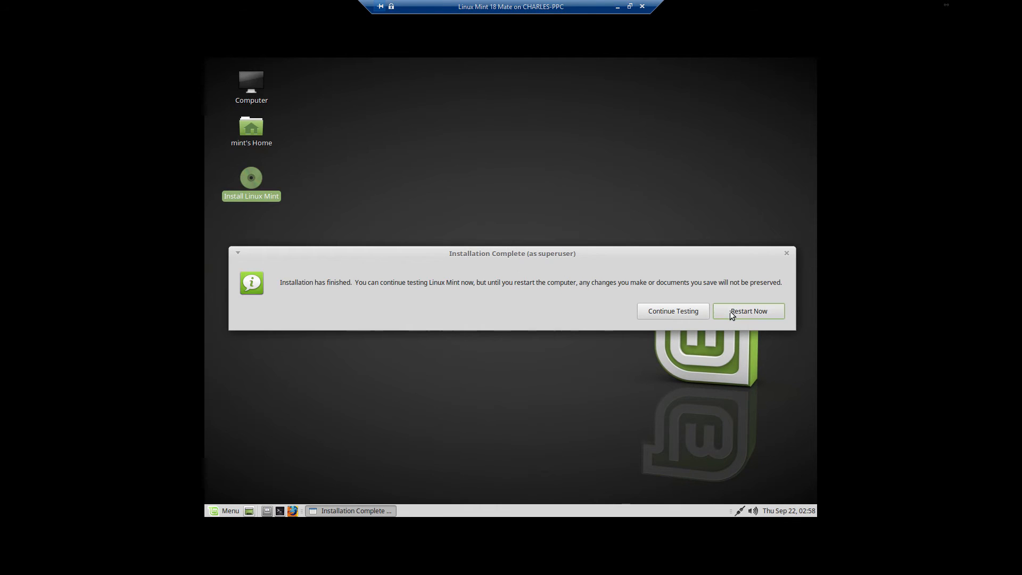
Restart now into the newly installed Linux Mint MATE system
{"action": "left_click", "coordinate": [747, 311]}
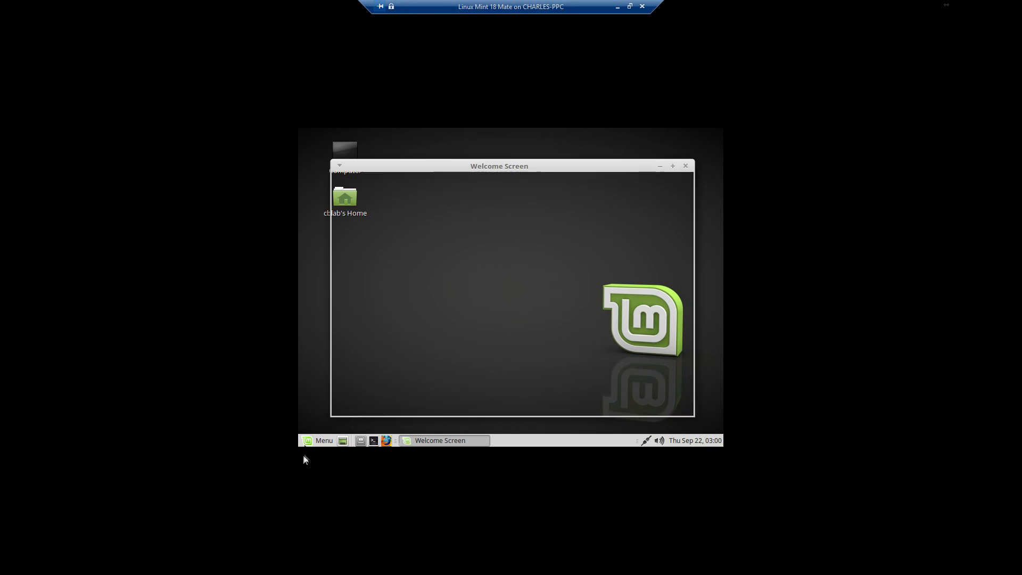
Close the Linux Mint 18 'Sarah' Welcome Screen, leaving cblab's clean desktop
{"action": "left_click", "coordinate": [318, 440]}
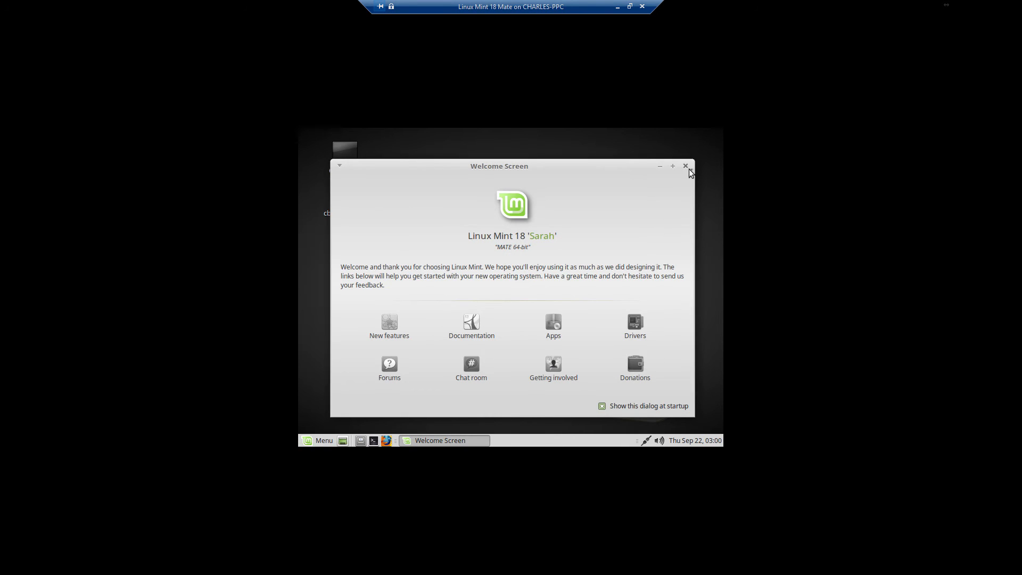
{"action": "left_click", "coordinate": [686, 166]}
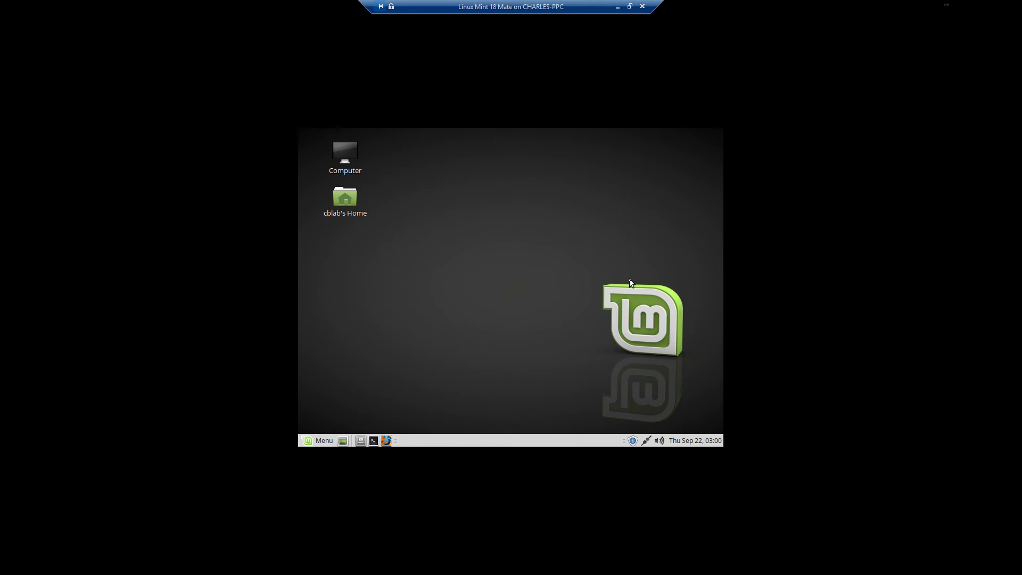
{"action": "mouse_move", "coordinate": [518, 421]}
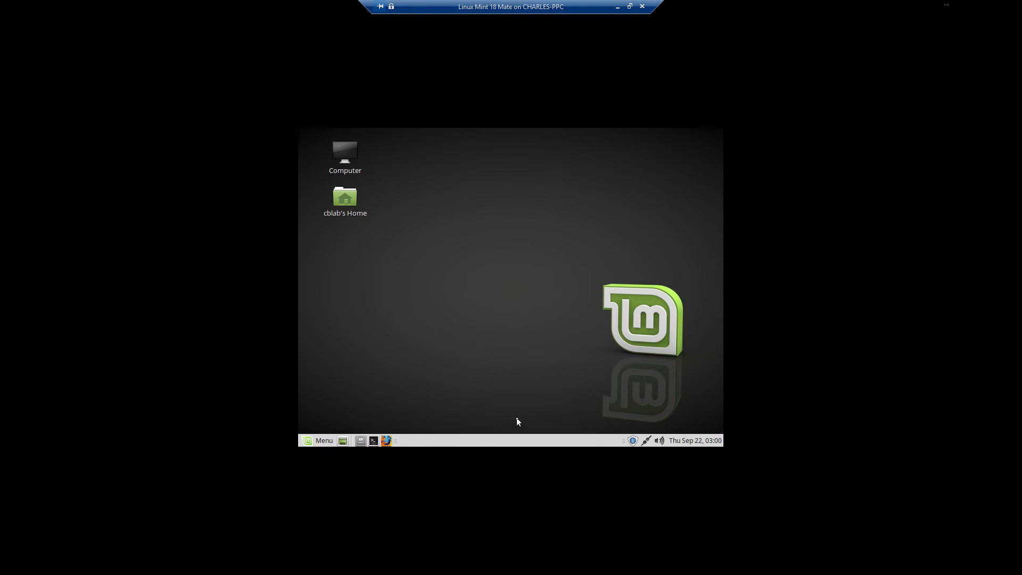